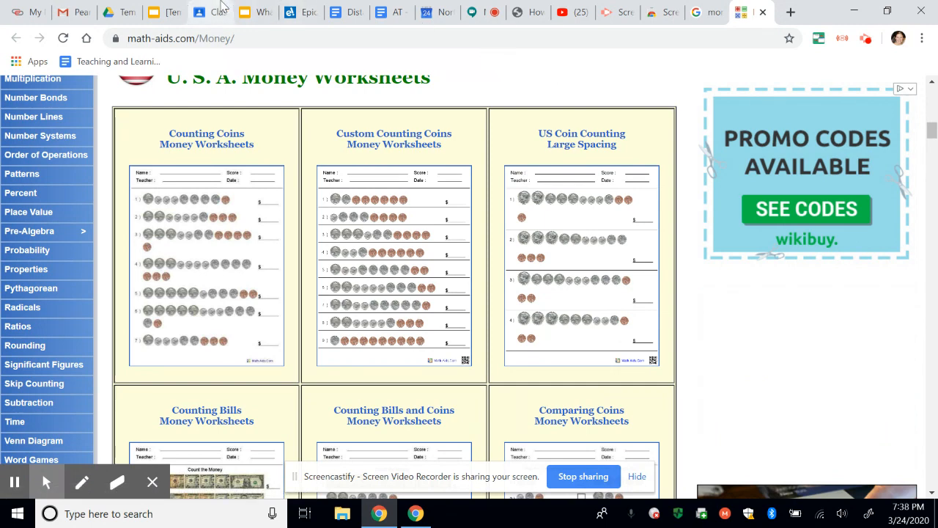
pyautogui.moveTo(255, 12)
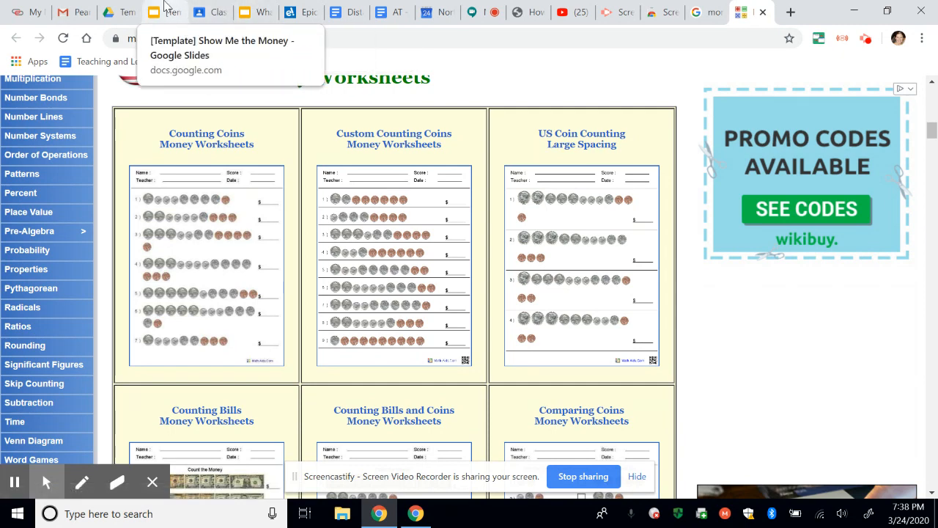
# Switch to the Show Me the Money template and view its piggy bank title slide.
pyautogui.click(169, 12)
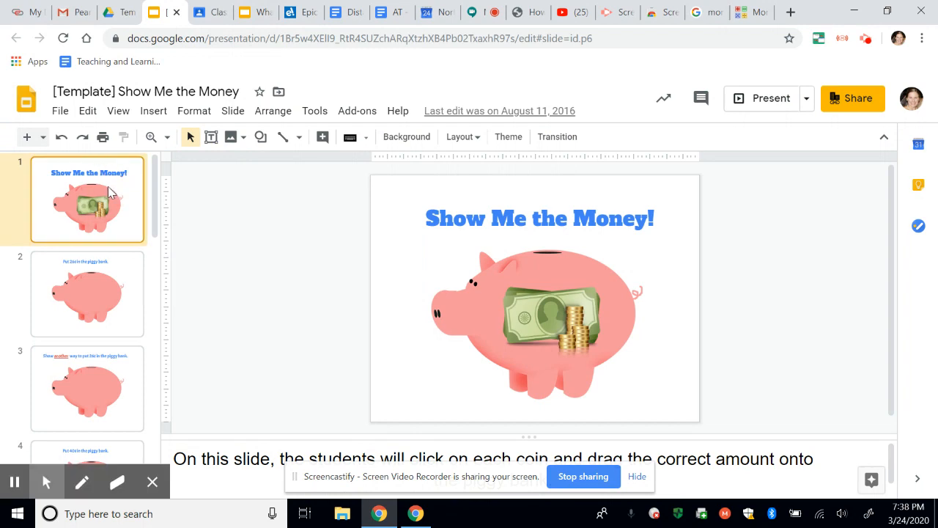
pyautogui.moveTo(243, 234)
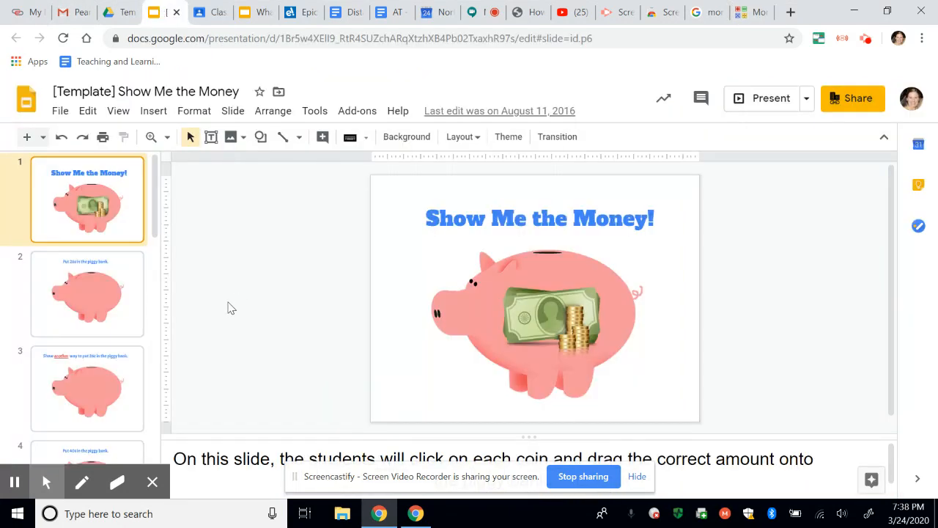
pyautogui.moveTo(139, 220)
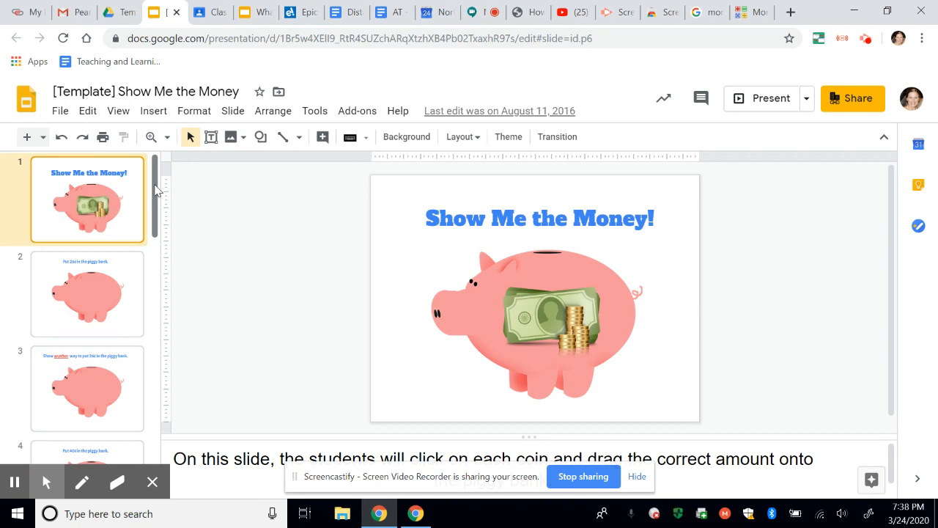
pyautogui.scroll(3)
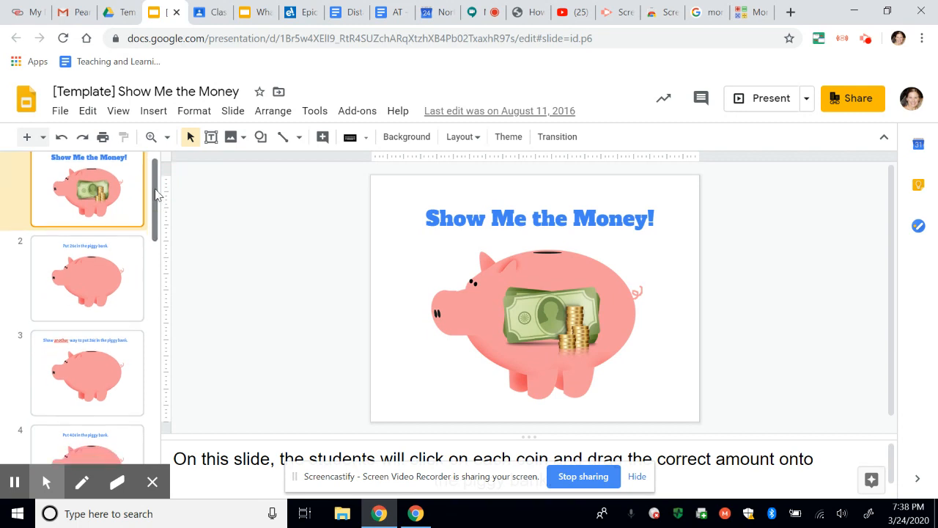
pyautogui.moveTo(71, 296)
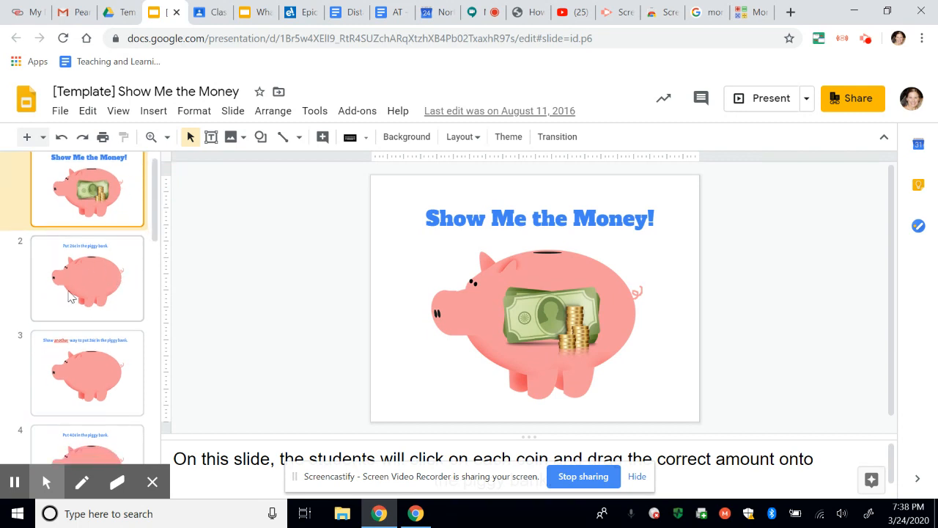
# Show slide 2, "Put 26¢ in the piggy bank", and browse the remaining thumbnails.
pyautogui.click(86, 277)
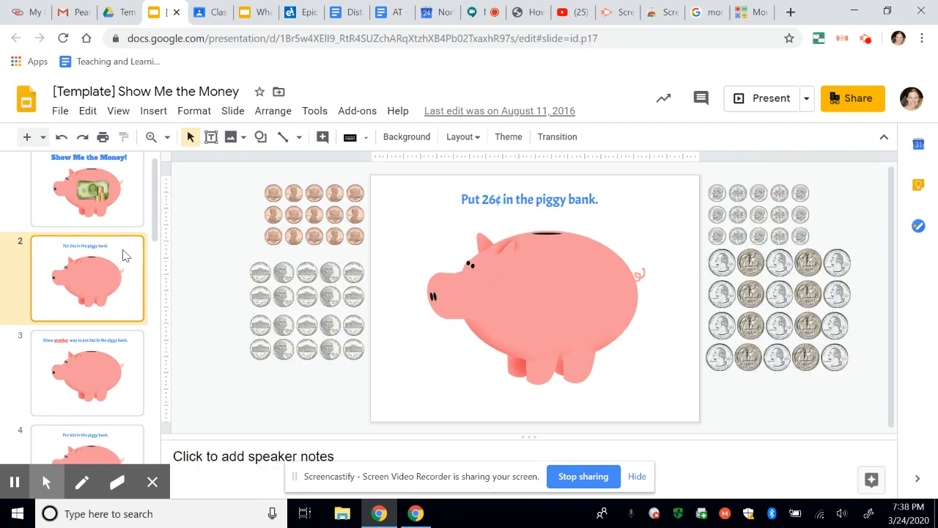
pyautogui.moveTo(373, 218)
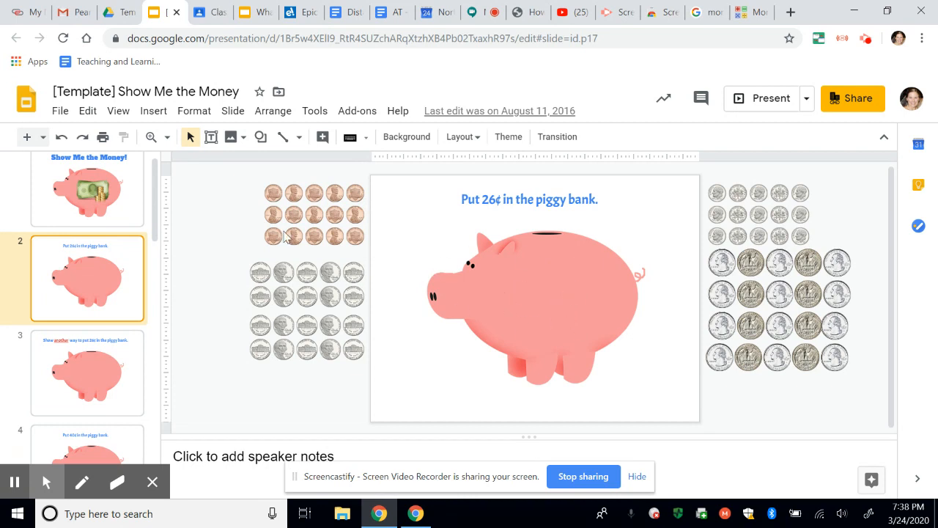
pyautogui.scroll(-3)
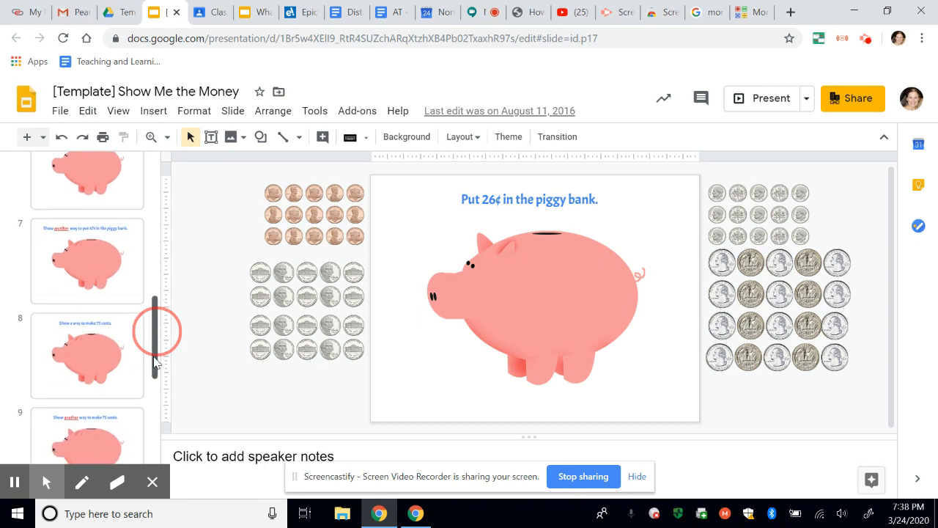
pyautogui.scroll(-3)
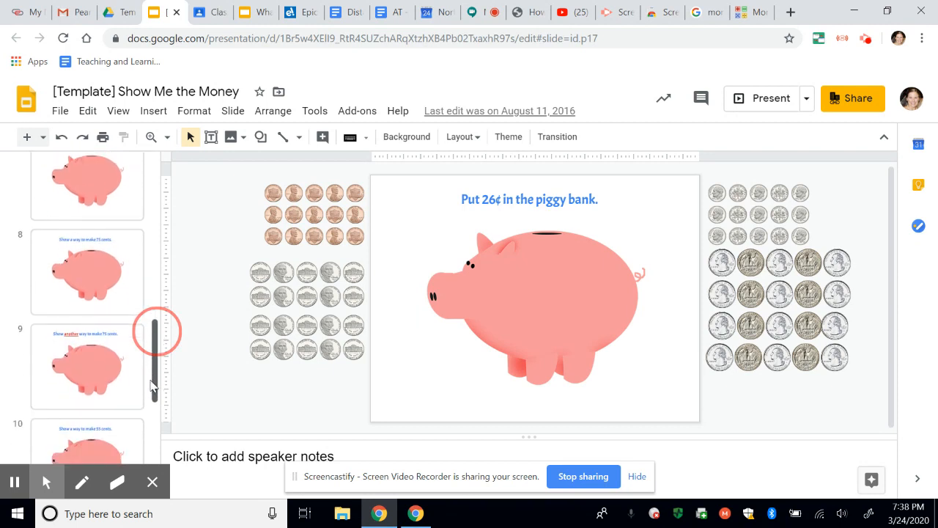
pyautogui.scroll(3)
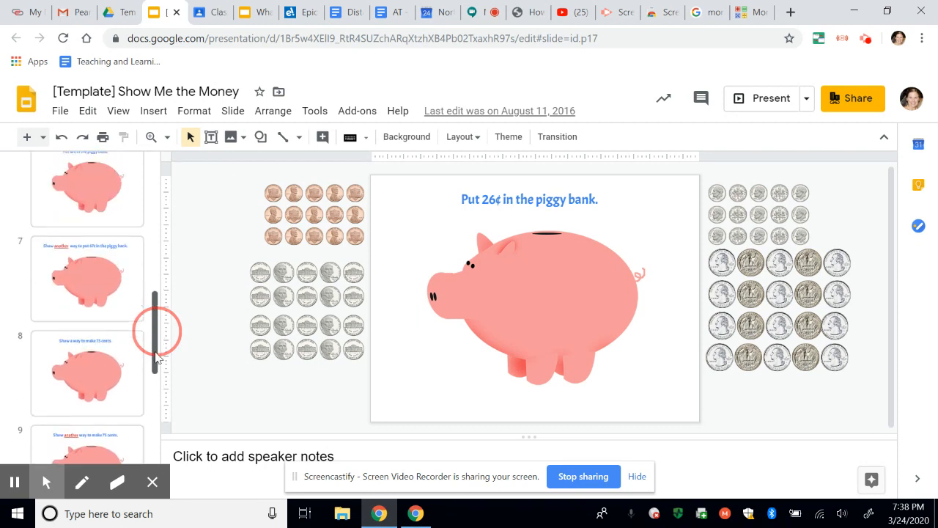
pyautogui.scroll(3)
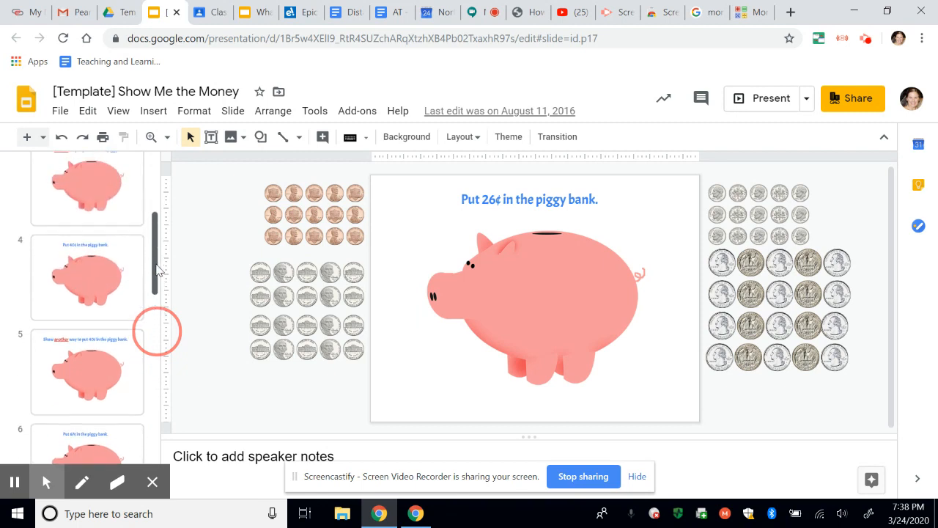
pyautogui.scroll(3)
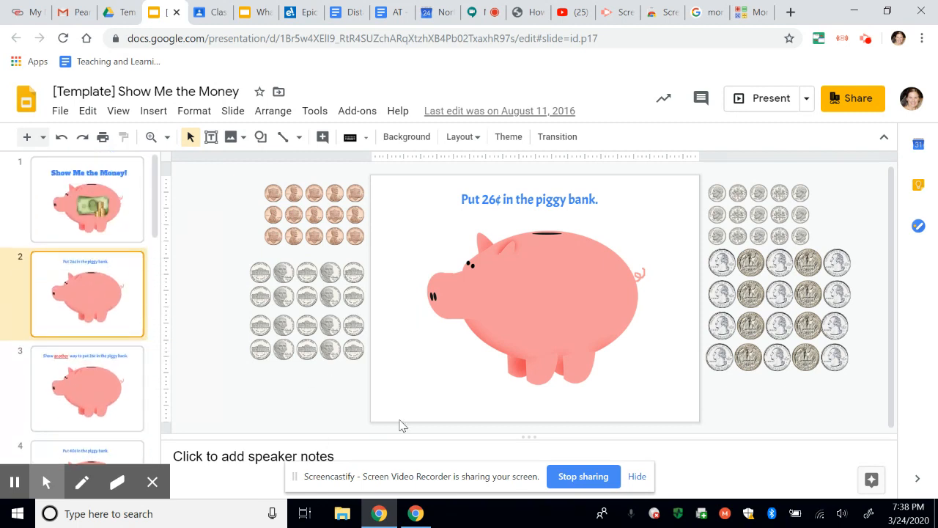
pyautogui.moveTo(190, 385)
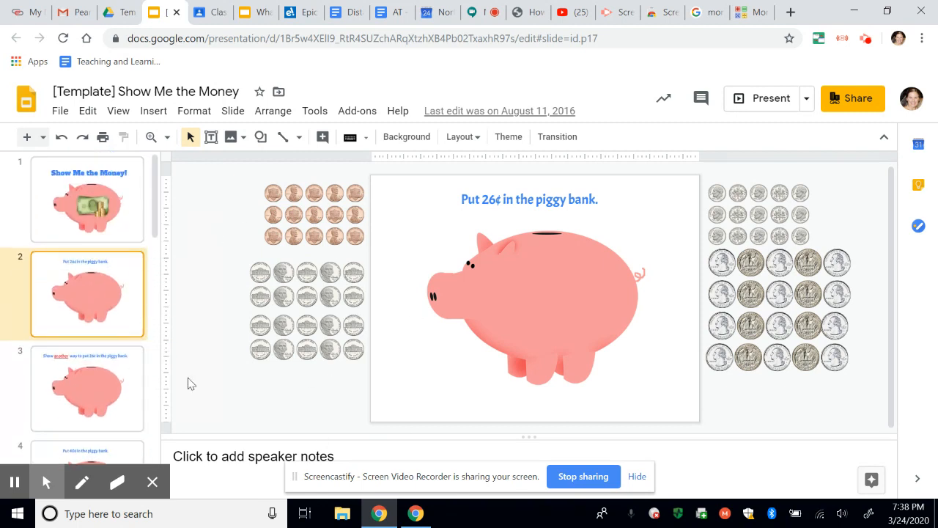
pyautogui.moveTo(200, 58)
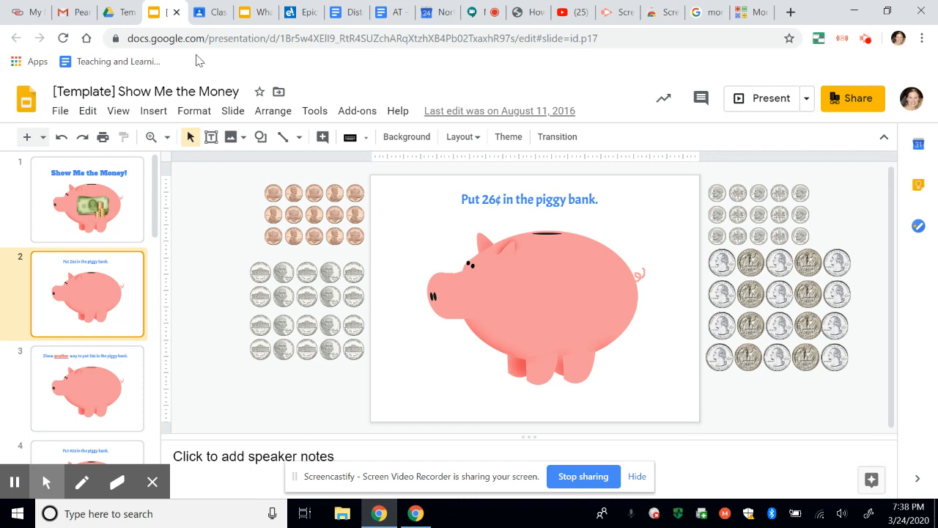
pyautogui.moveTo(27, 97)
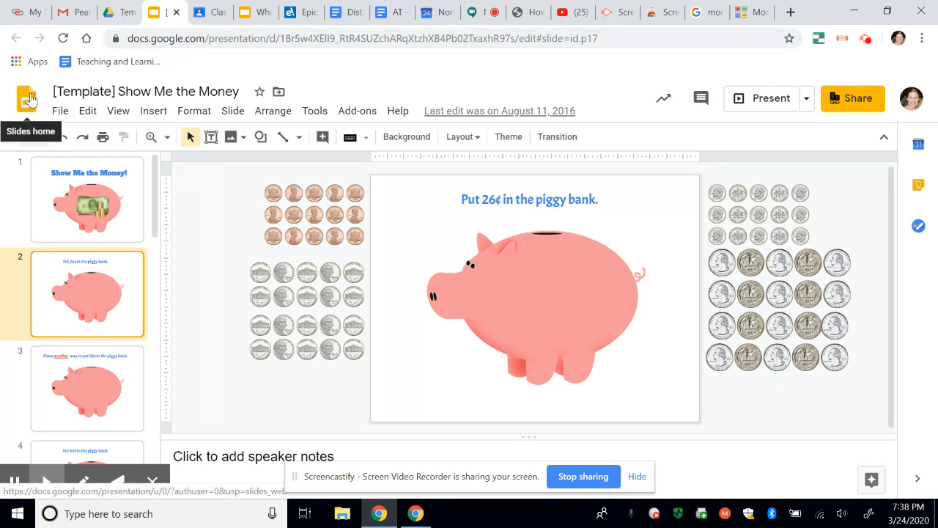
# From the Slides home page start a blank presentation and select its first slide.
pyautogui.click(29, 99)
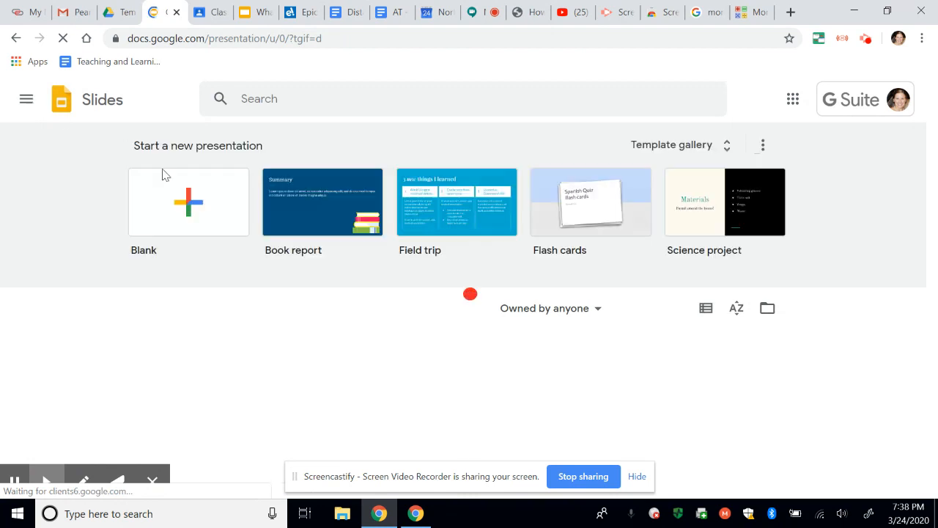
pyautogui.click(188, 203)
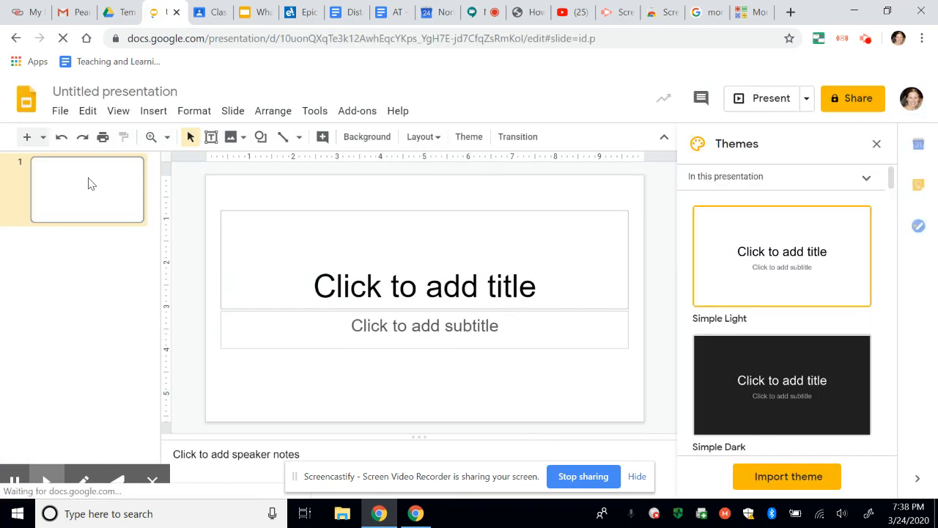
pyautogui.click(426, 286)
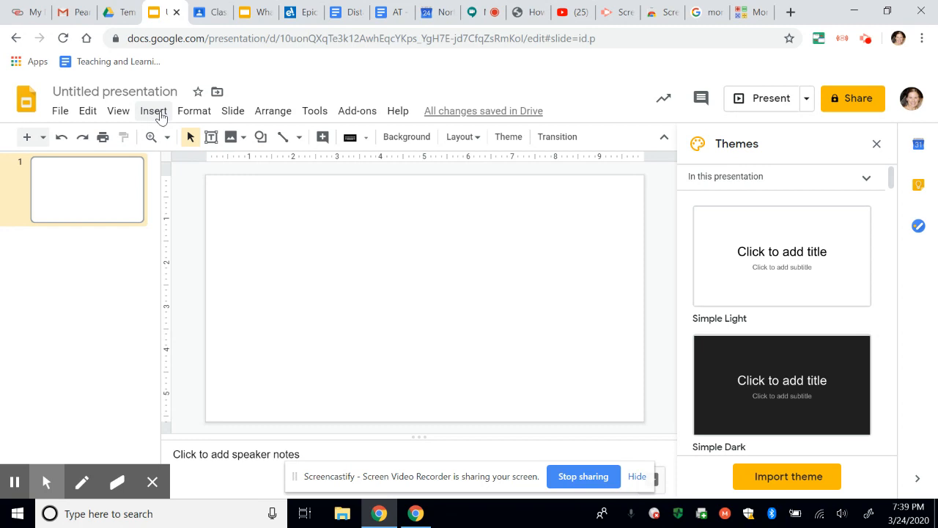
# Search the web from Insert > Image for "Pig" clipart.
pyautogui.click(153, 111)
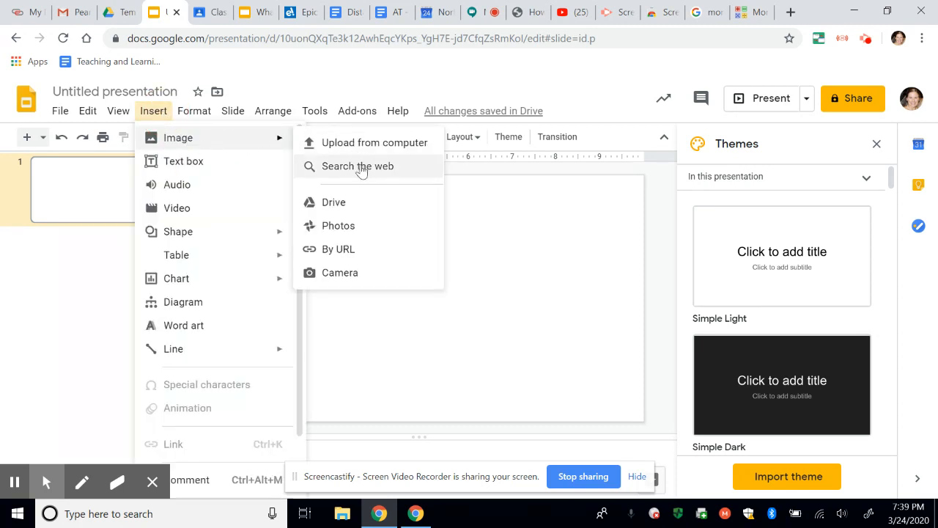
pyautogui.click(358, 166)
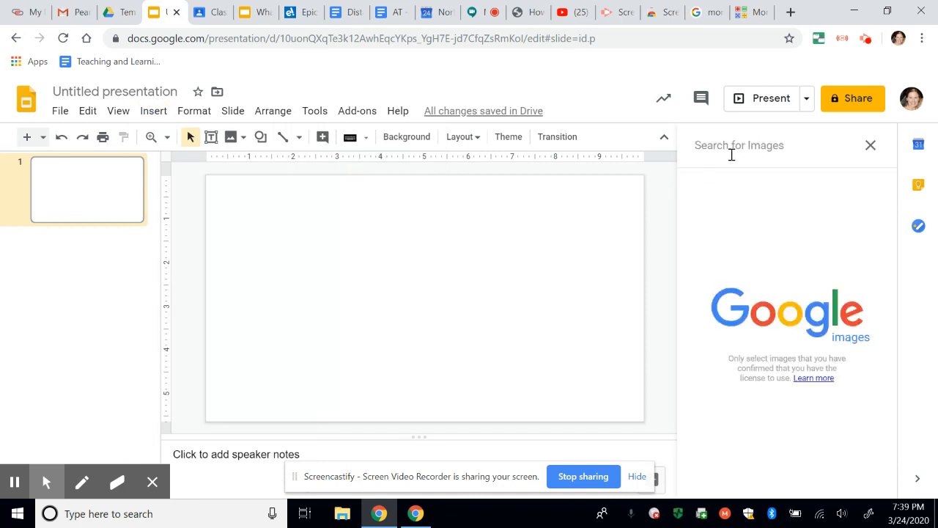
pyautogui.write('Pig')
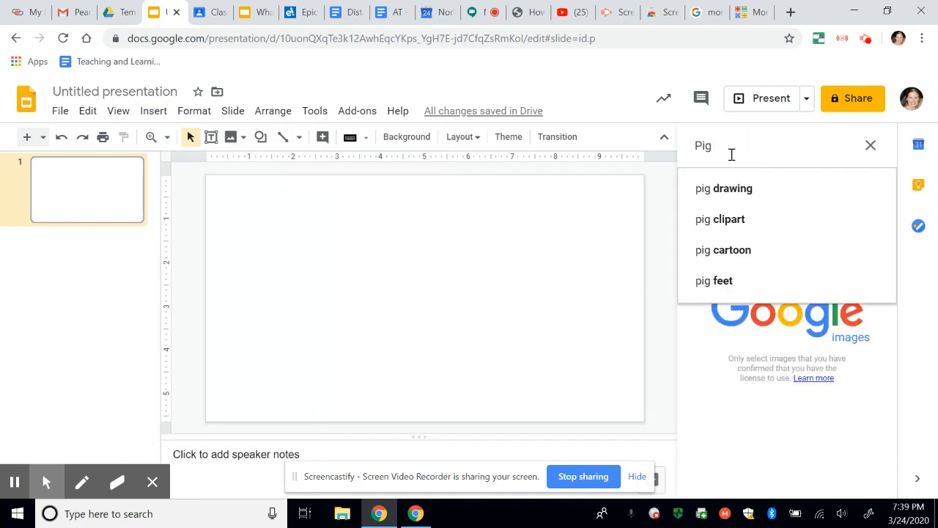
pyautogui.click(720, 219)
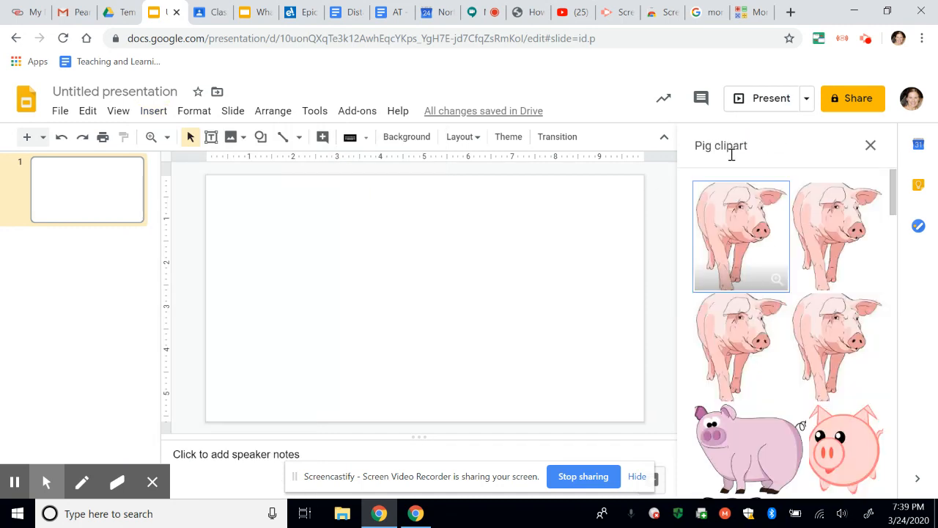
# Choose the pink piggy bank picture from the results for the blank slide.
pyautogui.scroll(-3)
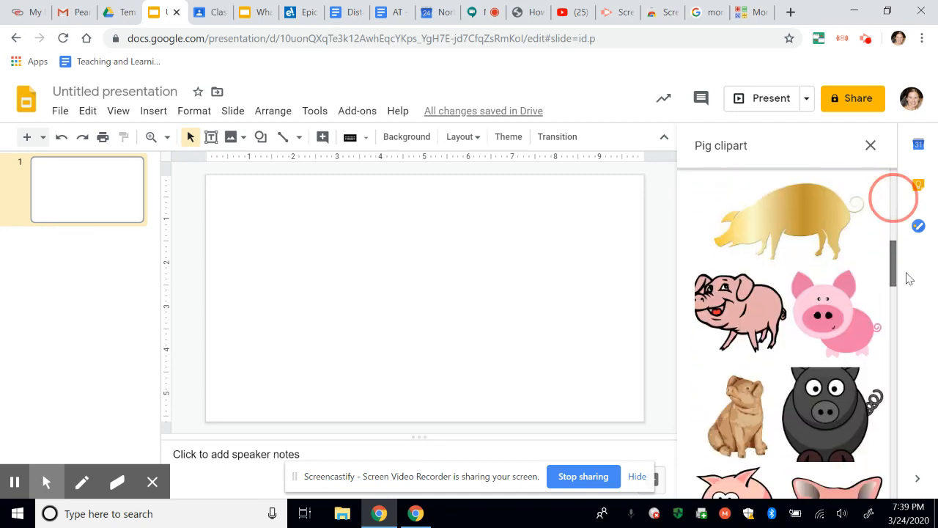
pyautogui.scroll(-3)
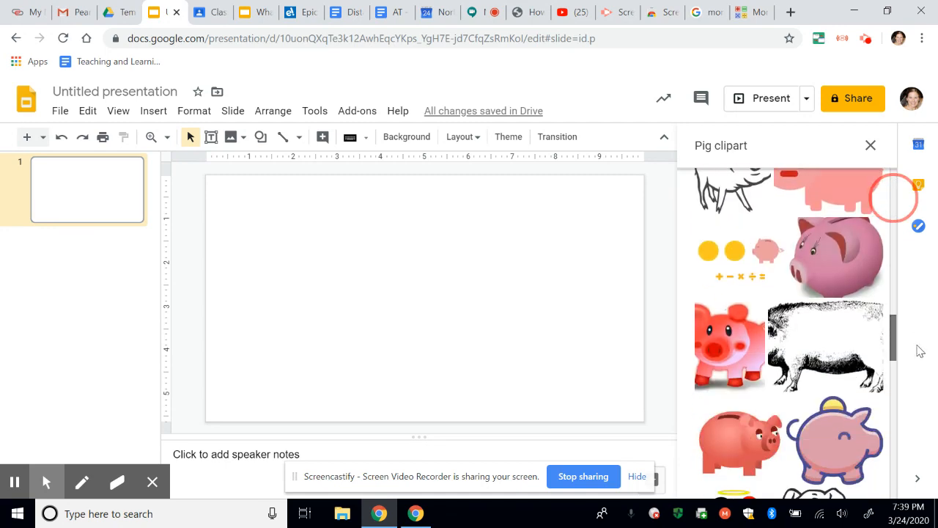
pyautogui.scroll(-3)
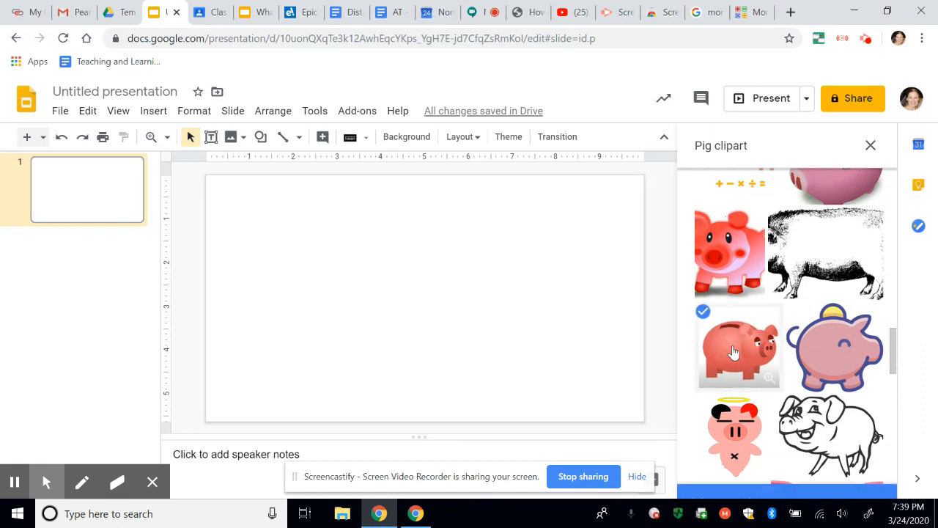
pyautogui.click(739, 346)
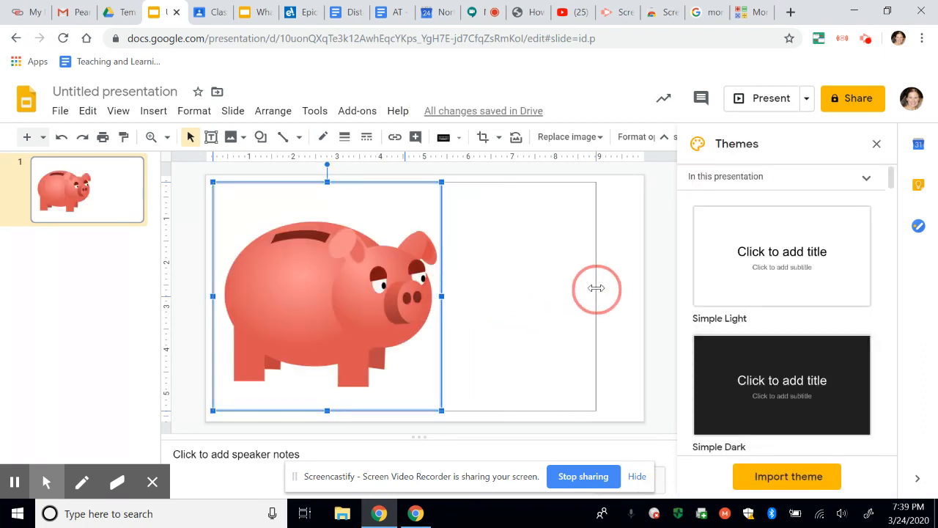
# Enlarge the piggy bank image so it fills most of the slide.
pyautogui.moveTo(443, 297); pyautogui.dragTo(599, 296)
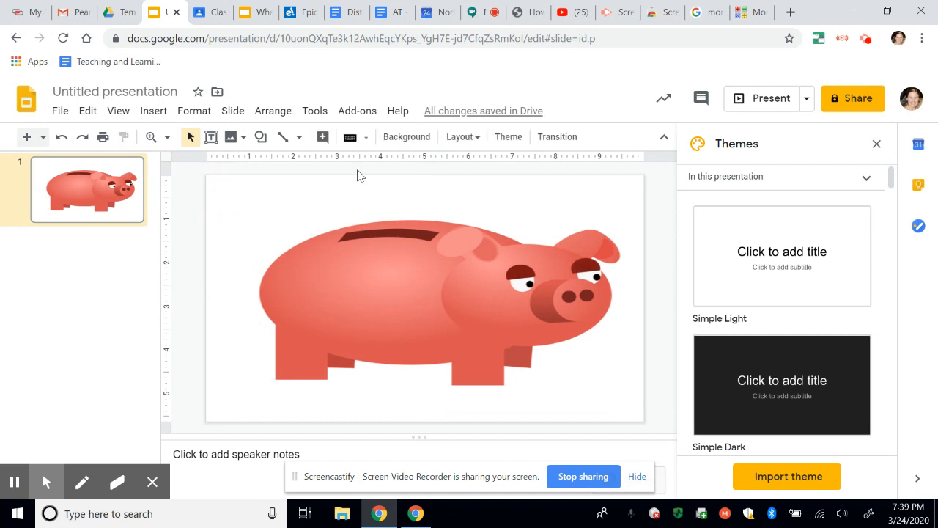
pyautogui.click(152, 111)
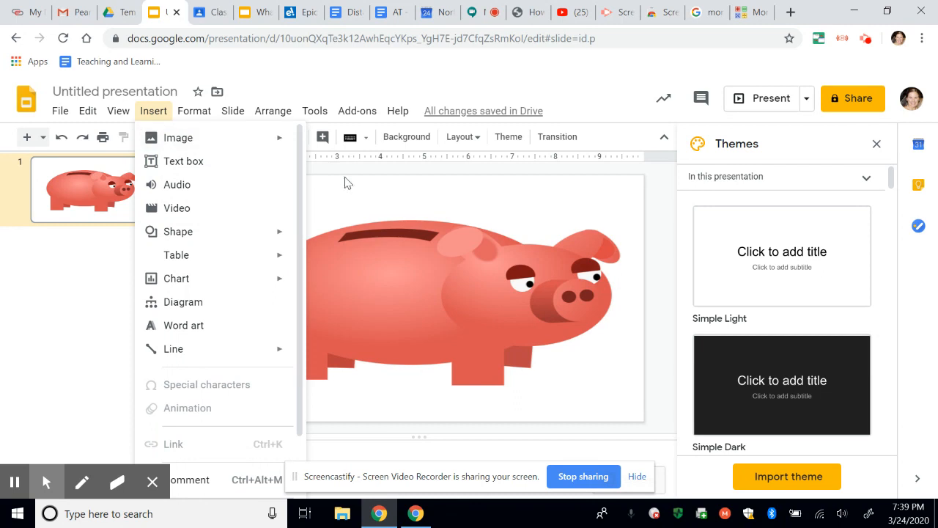
pyautogui.click(349, 182)
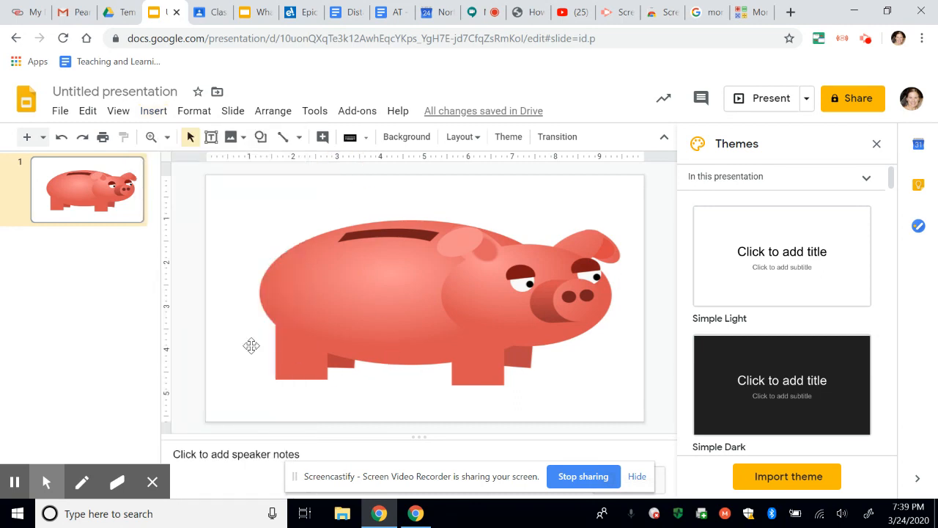
pyautogui.moveTo(192, 214)
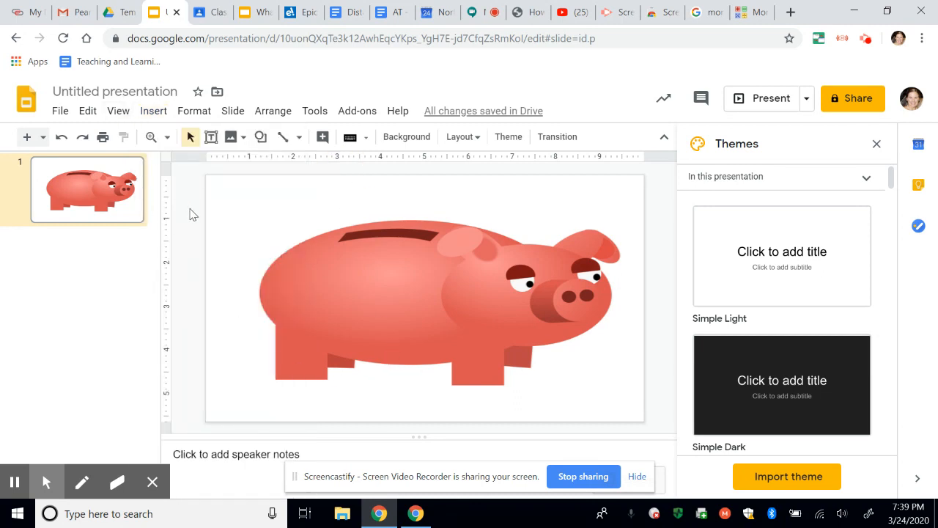
pyautogui.moveTo(182, 287)
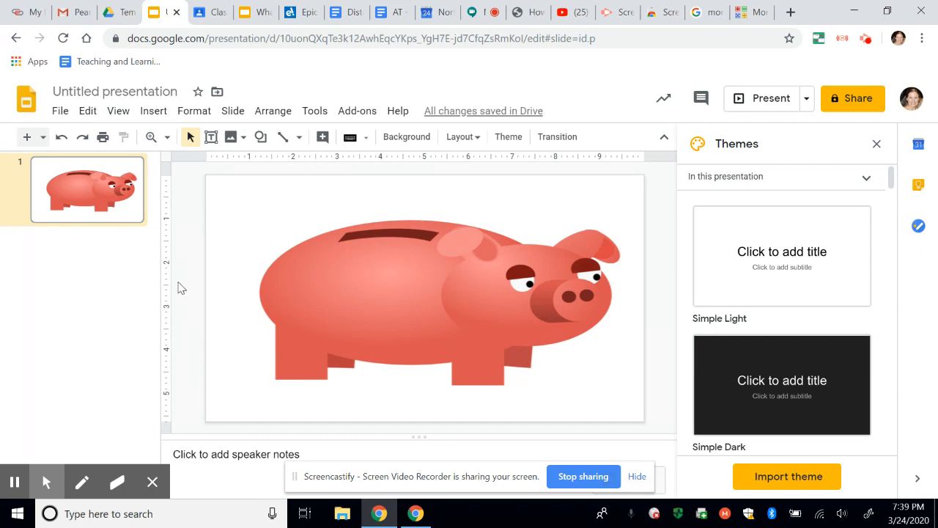
pyautogui.moveTo(169, 275)
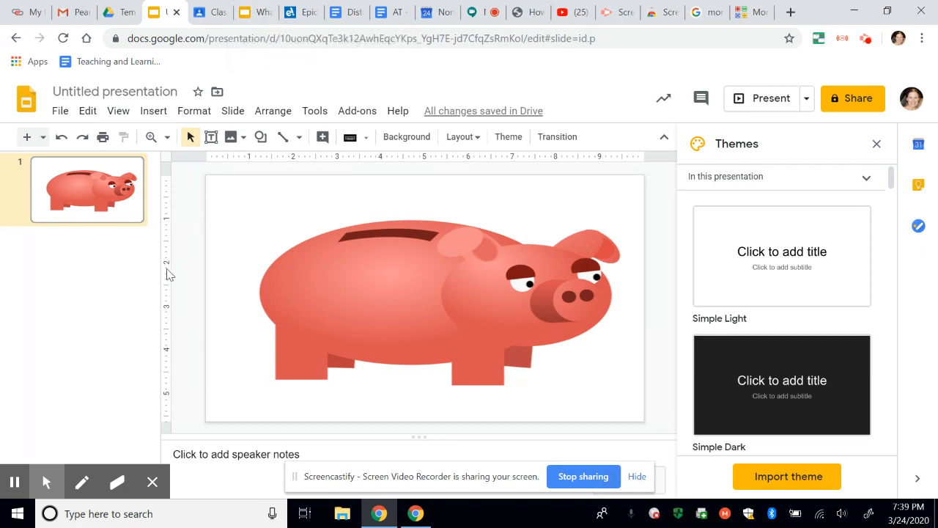
pyautogui.moveTo(133, 116)
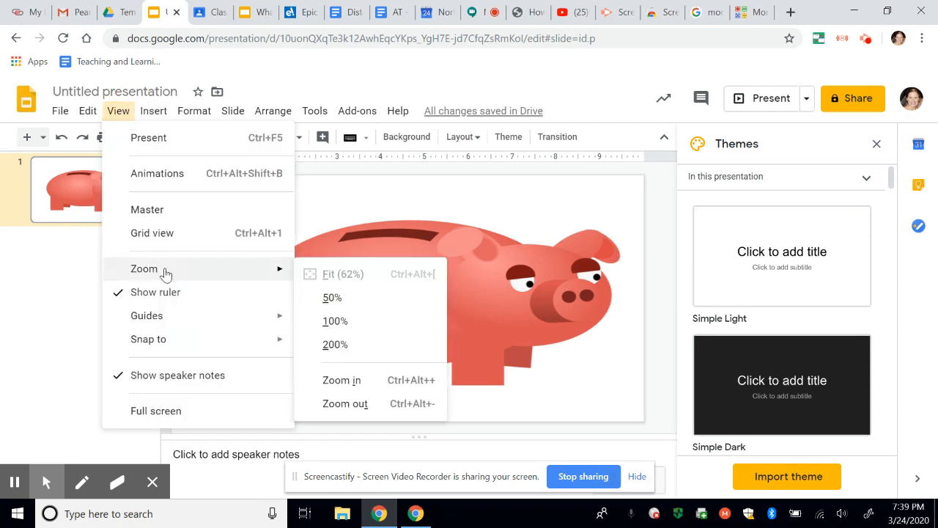
pyautogui.moveTo(367, 282)
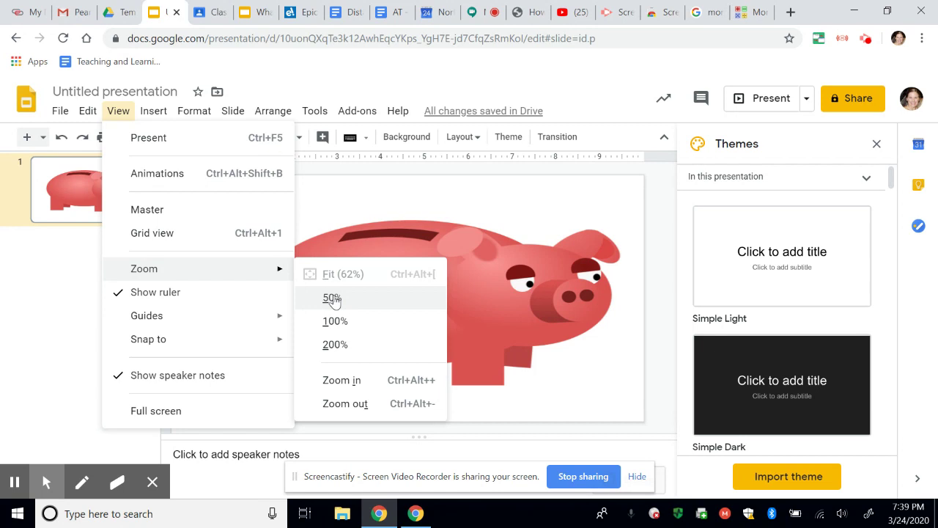
# Zoom the slide view to 50% to leave empty space around the slide.
pyautogui.click(331, 299)
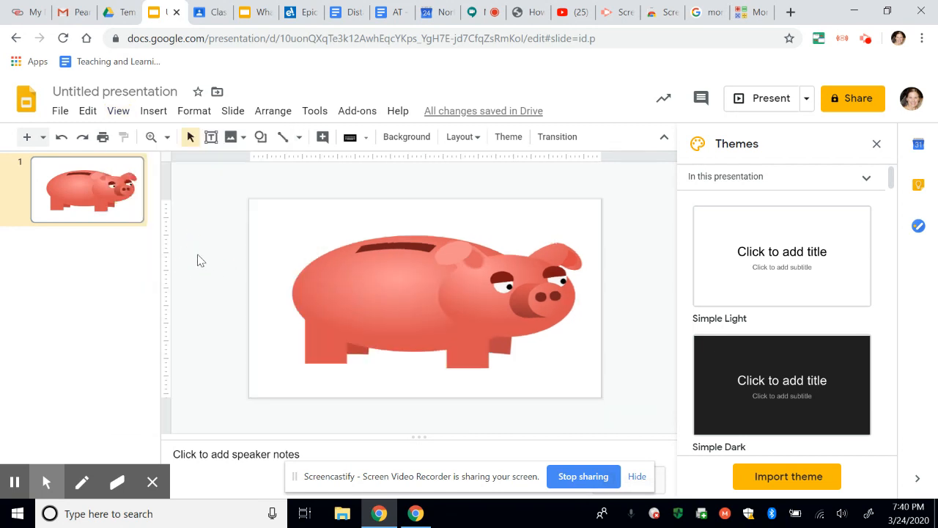
pyautogui.moveTo(760, 183)
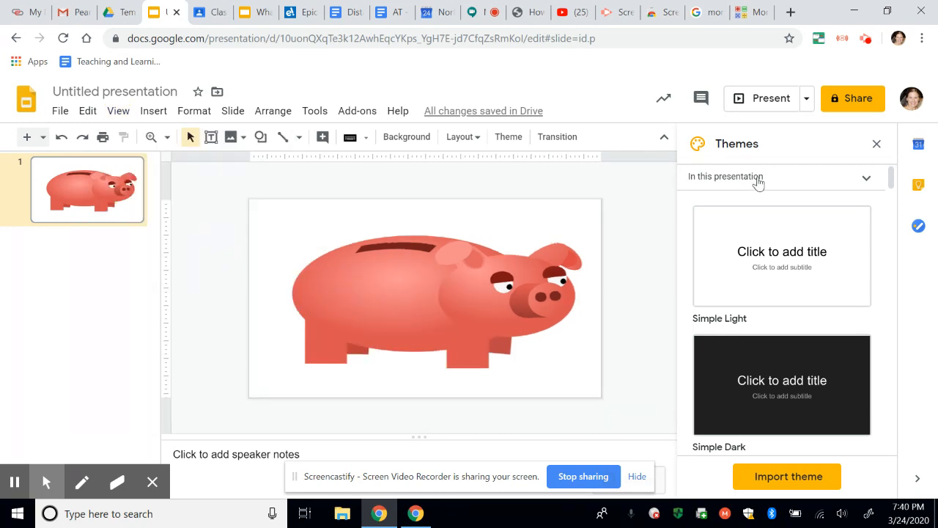
pyautogui.click(153, 111)
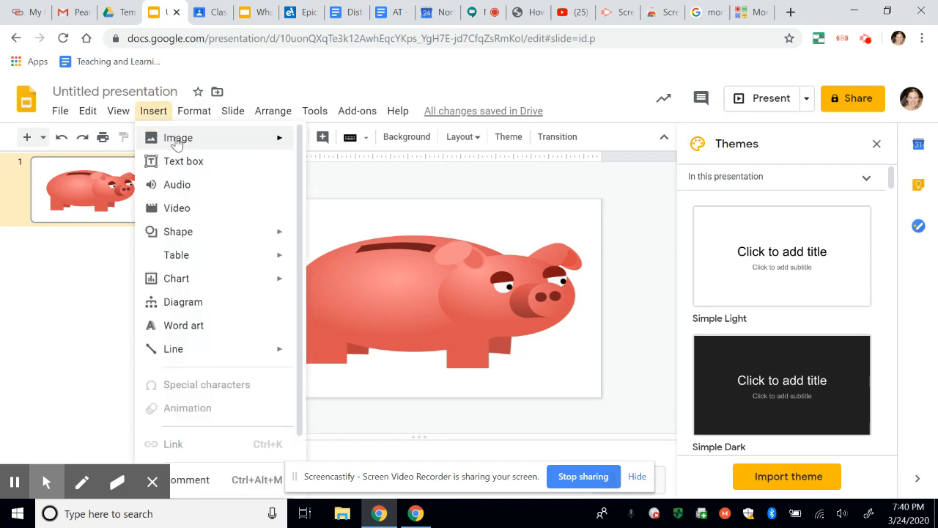
# Insert the first penny photo from a web image search onto the slide.
pyautogui.click(179, 137)
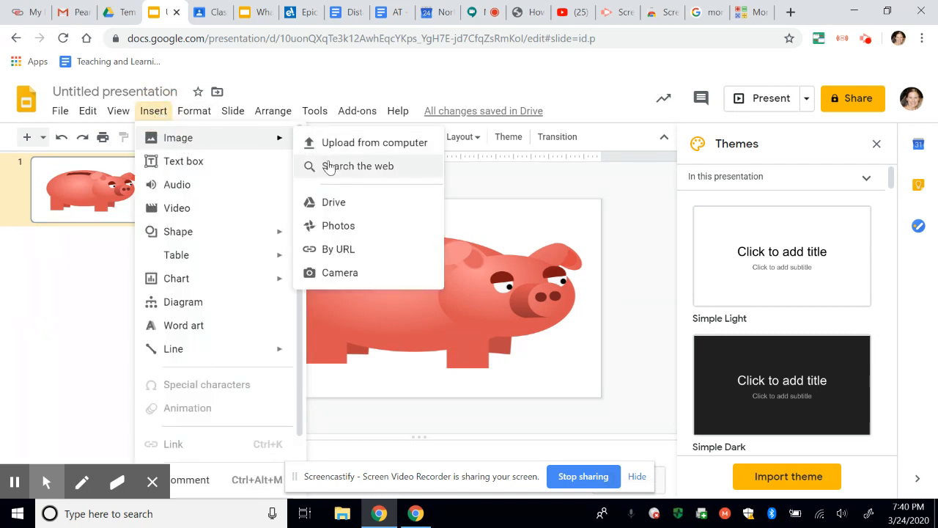
pyautogui.click(358, 166)
pyautogui.write('penny')
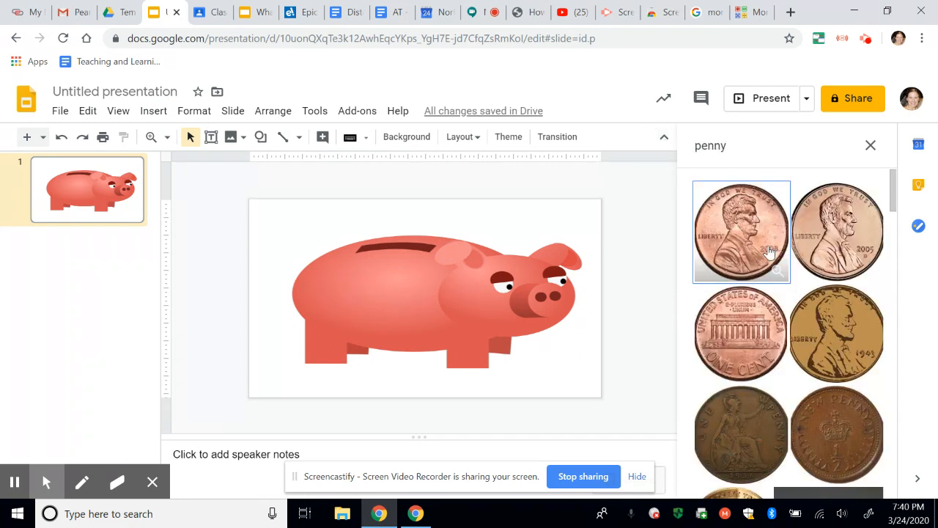
pyautogui.click(742, 231)
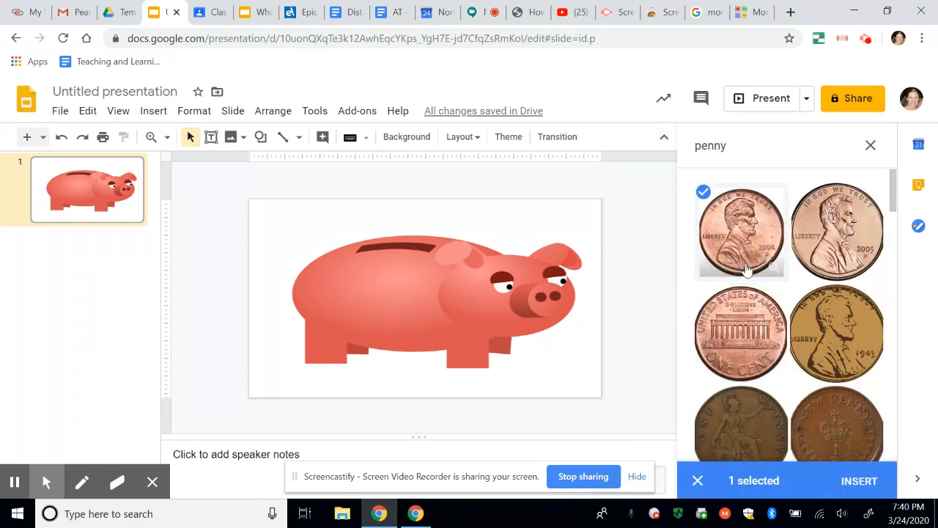
pyautogui.moveTo(857, 481)
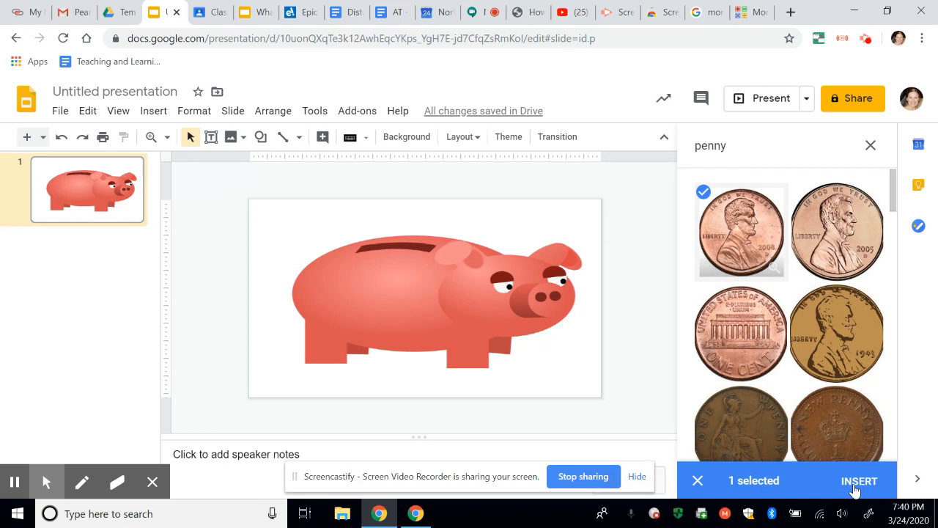
pyautogui.click(860, 481)
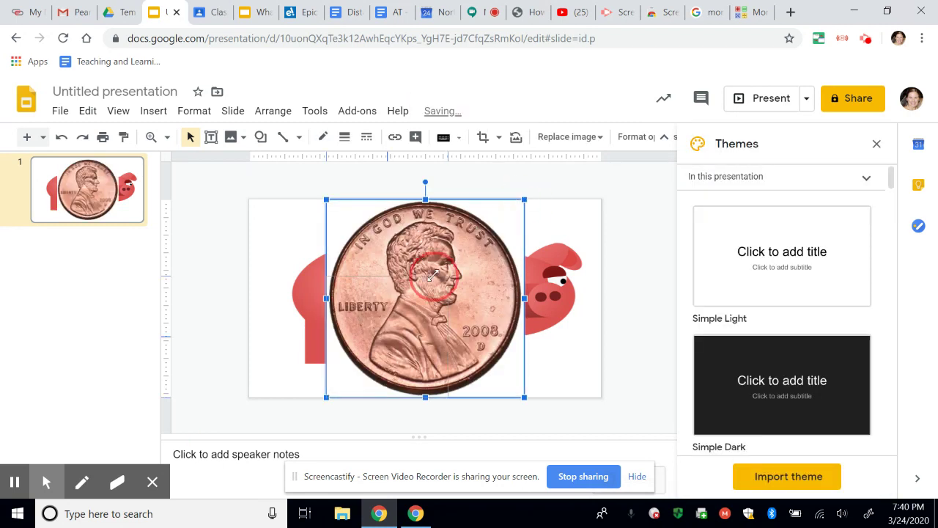
# Shrink the penny to coin size, move it left of the slide and paste a second copy.
pyautogui.moveTo(426, 296); pyautogui.dragTo(341, 375)
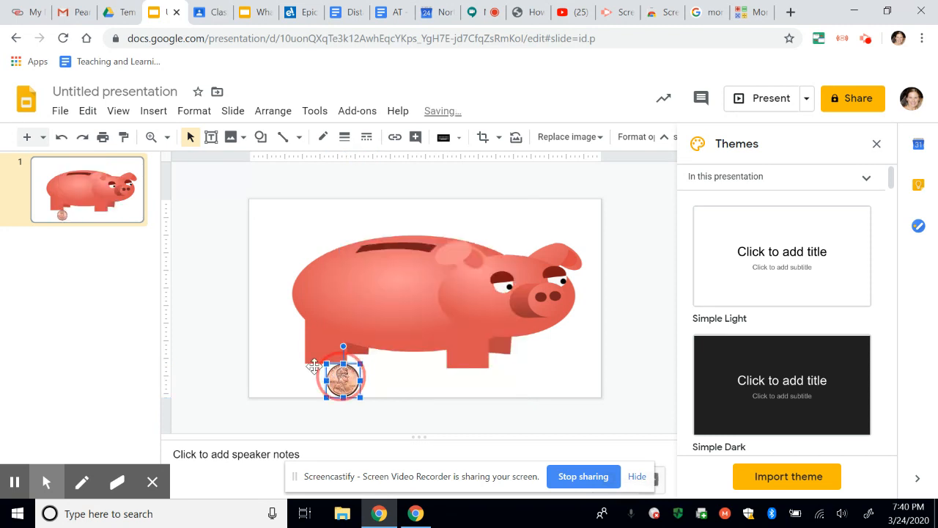
pyautogui.moveTo(340, 375); pyautogui.dragTo(193, 217)
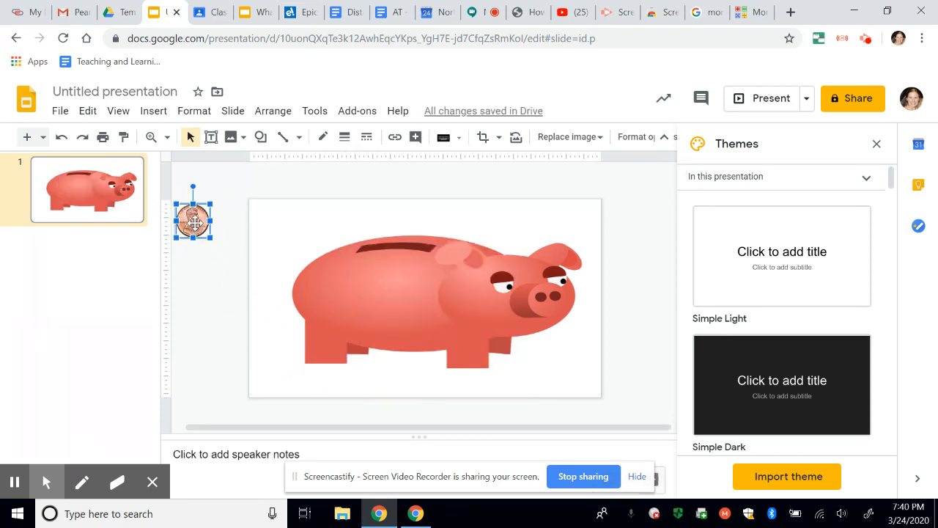
pyautogui.rightClick(194, 217)
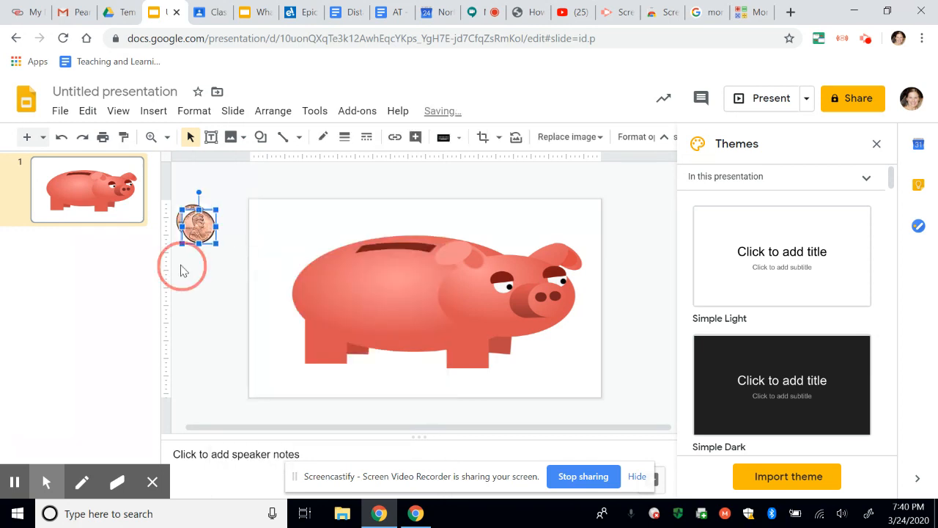
pyautogui.rightClick(198, 272)
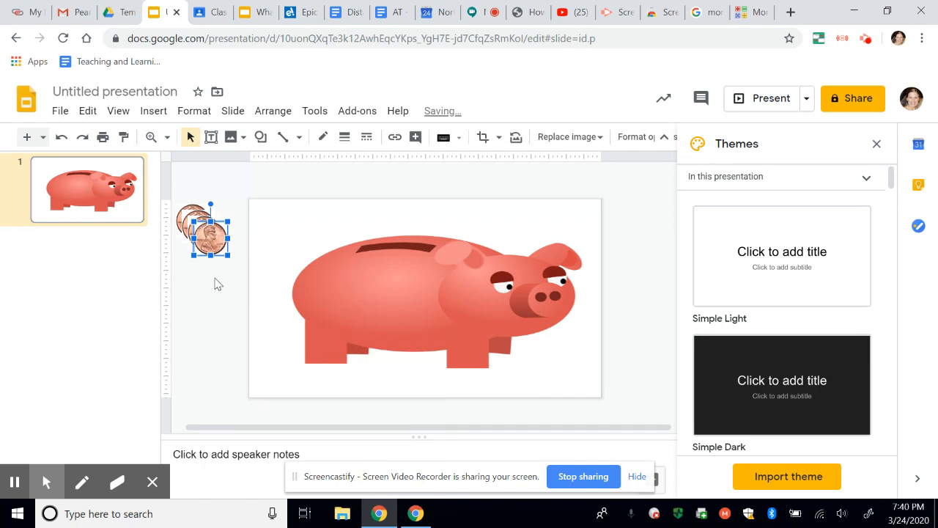
pyautogui.click(223, 290)
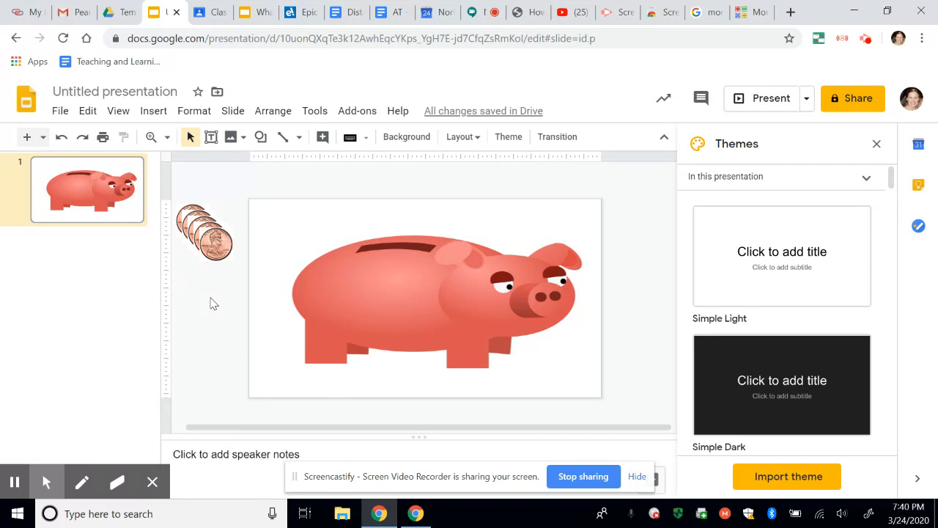
pyautogui.click(115, 91)
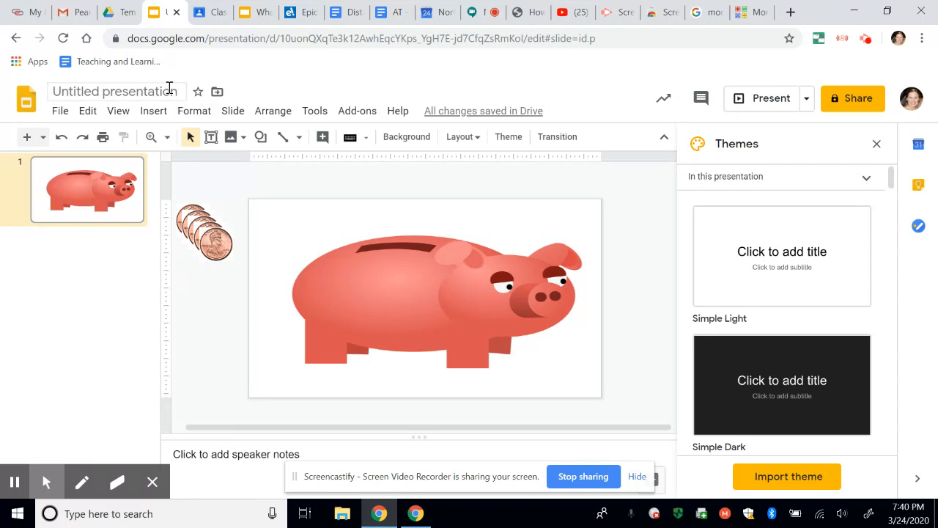
# Rename the untitled presentation to "Money Activity".
pyautogui.click(114, 91)
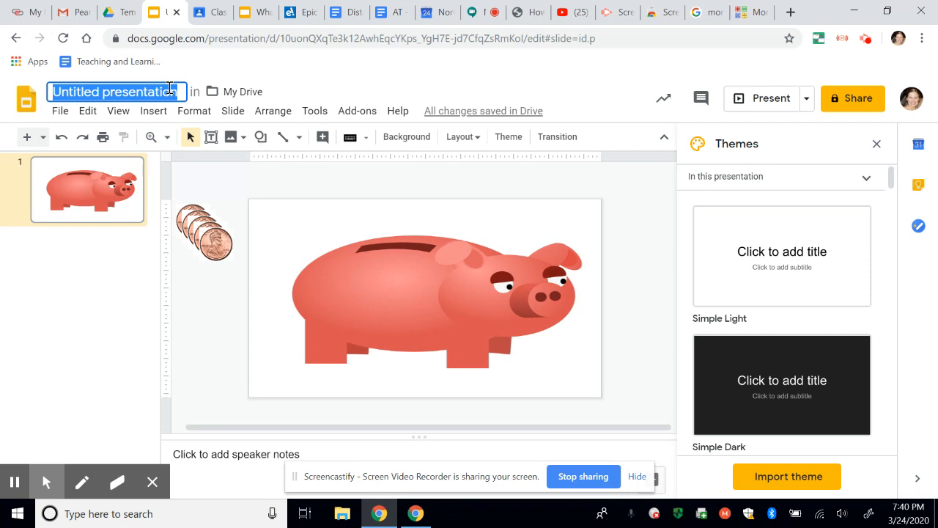
pyautogui.write('Money Activ')
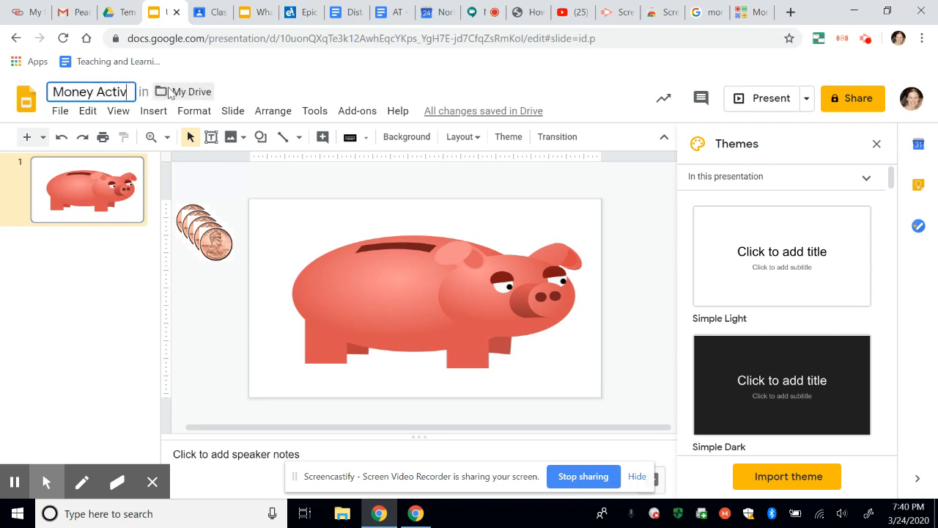
pyautogui.click(109, 246)
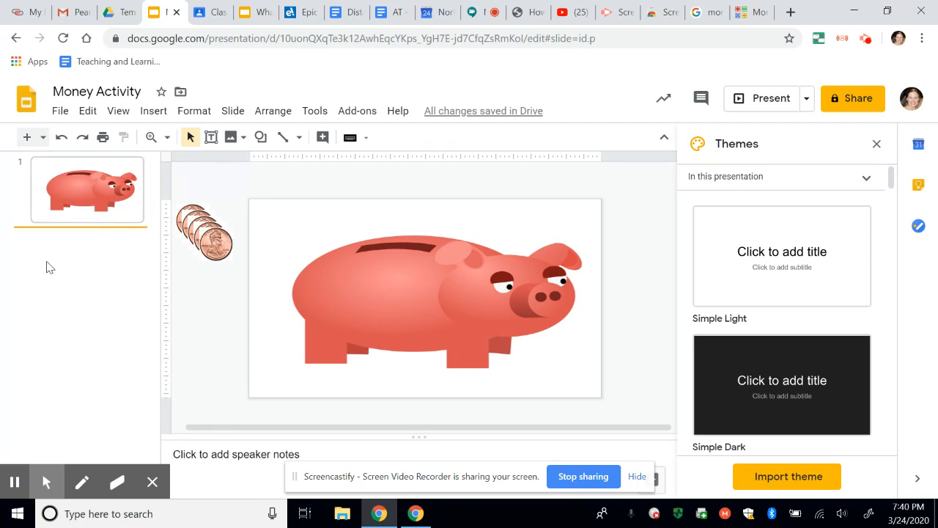
pyautogui.rightClick(81, 189)
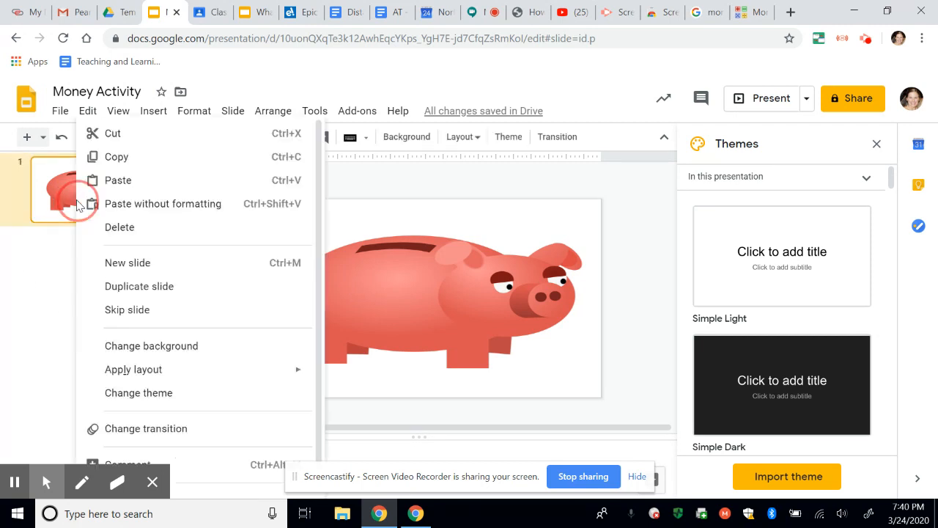
# Duplicate the piggy bank slide, return to slide 1 and switch to Google Classroom.
pyautogui.click(138, 286)
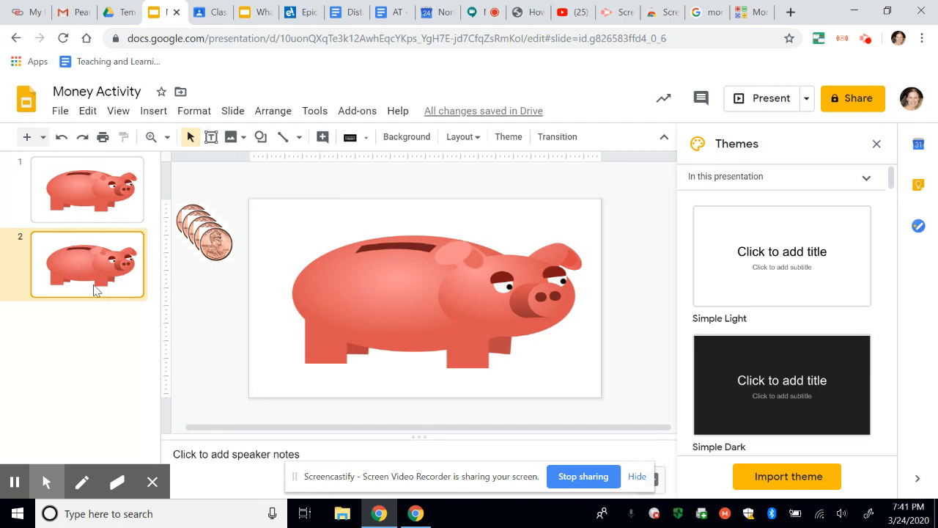
pyautogui.click(87, 190)
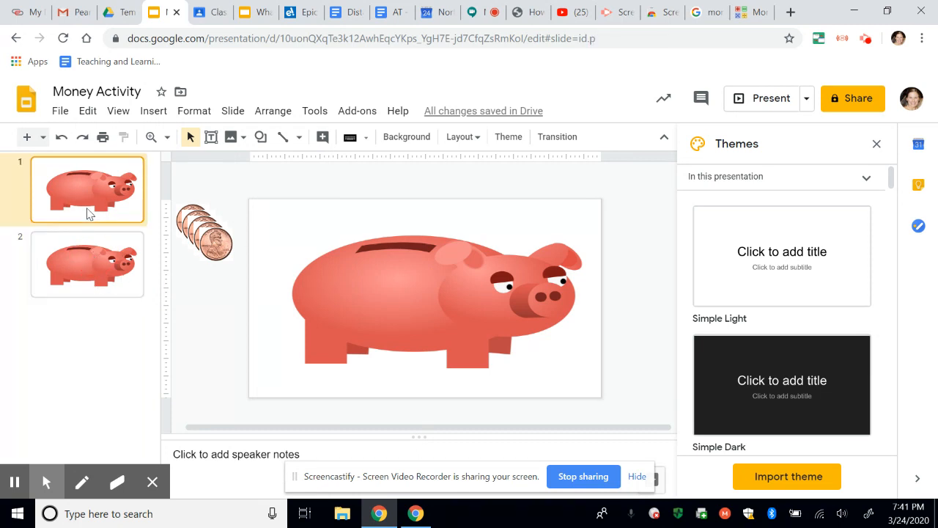
pyautogui.click(88, 264)
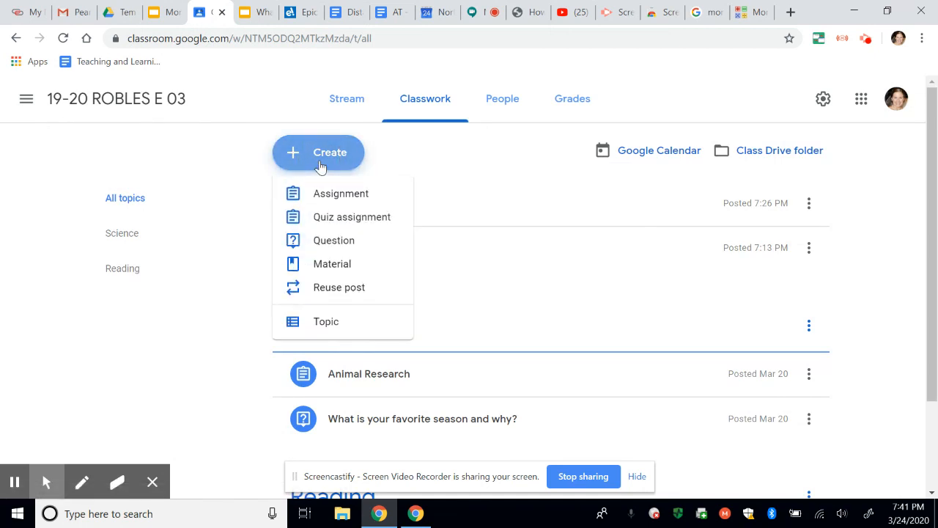
# Create a new assignment titled 'Money' and choose Google Drive as the material to attach.
pyautogui.click(340, 194)
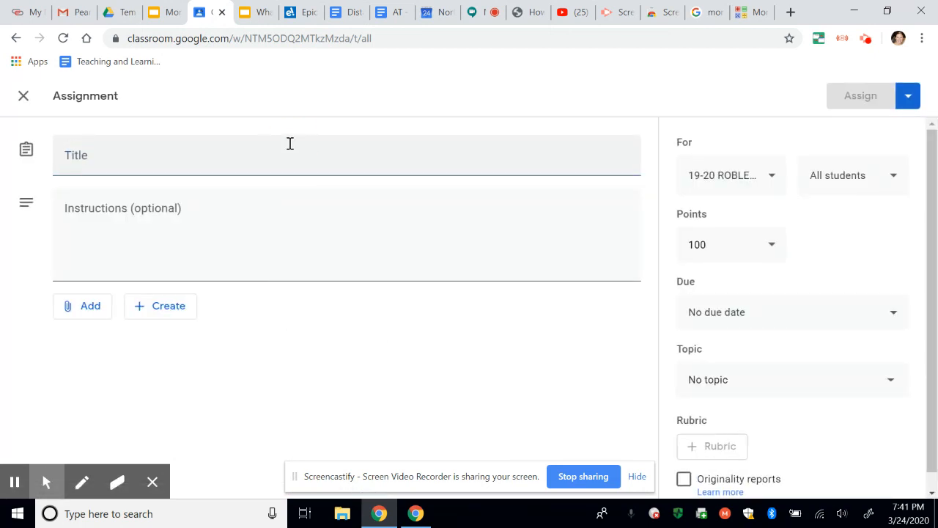
pyautogui.write('Money')
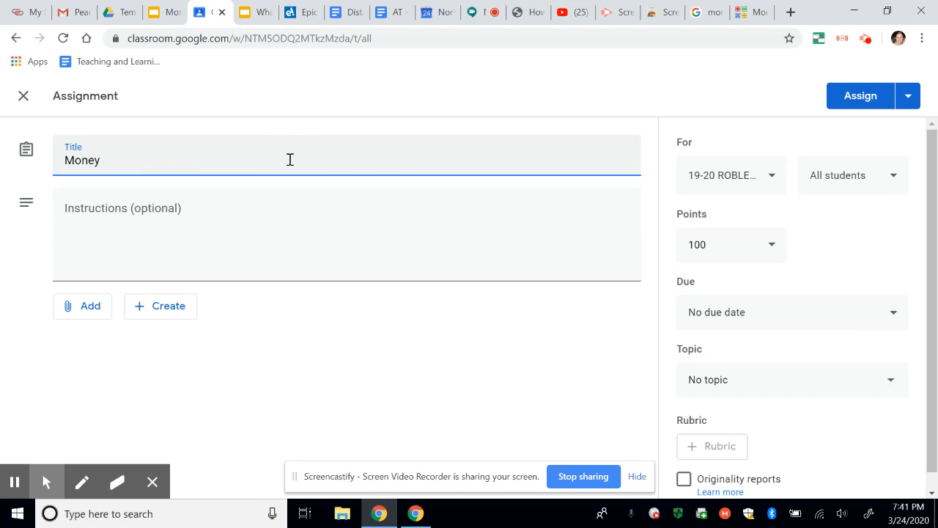
pyautogui.click(82, 307)
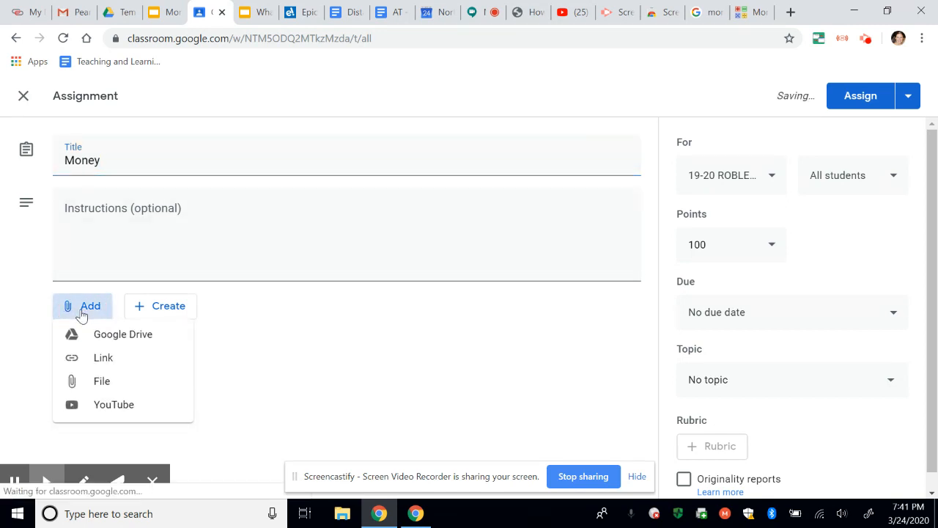
pyautogui.click(123, 334)
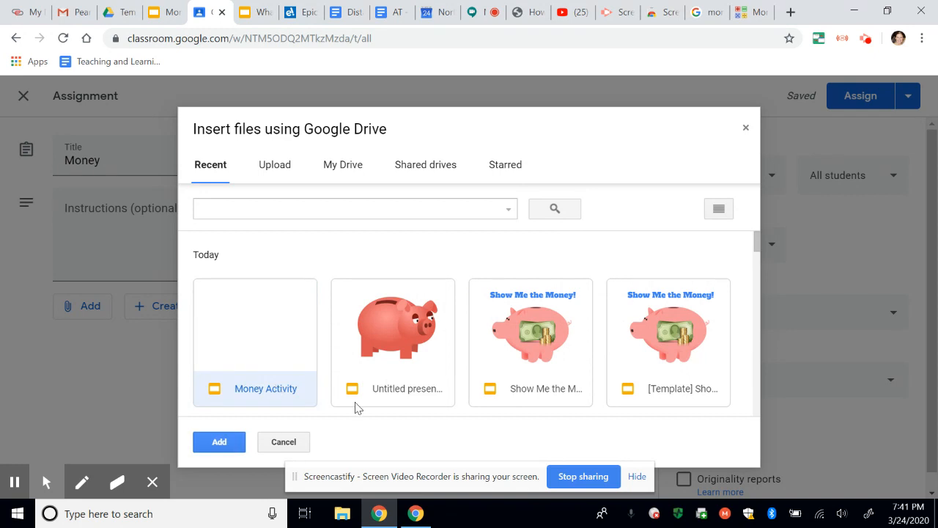
# Attach the Money Activity slides and set them to 'Make a copy for each student'.
pyautogui.click(218, 442)
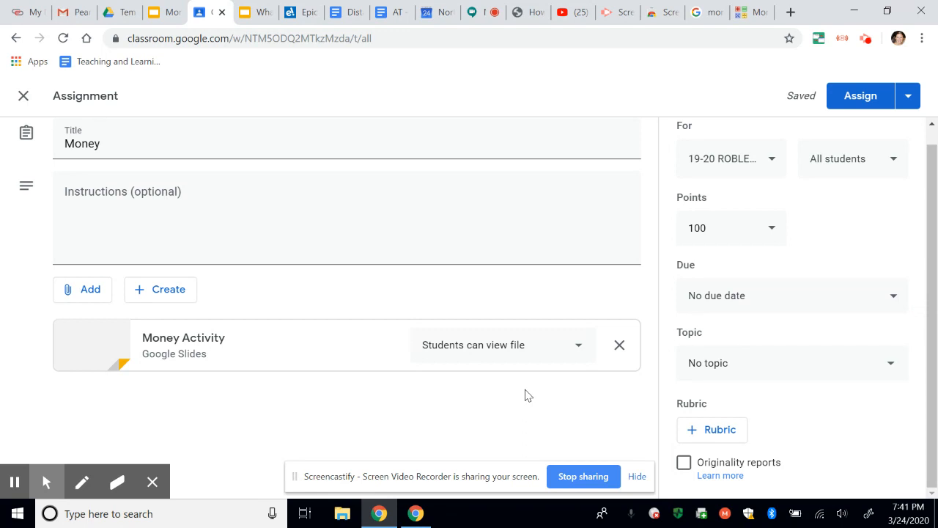
pyautogui.moveTo(580, 345)
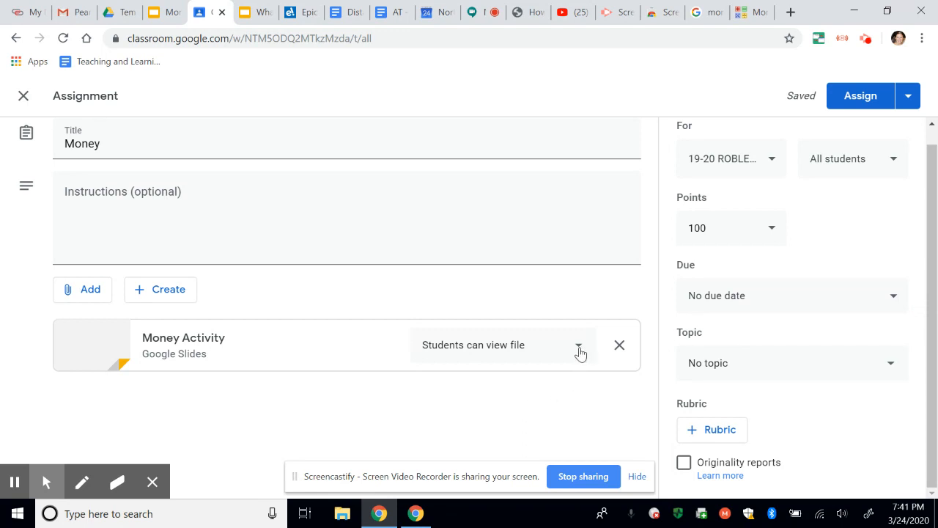
pyautogui.click(581, 345)
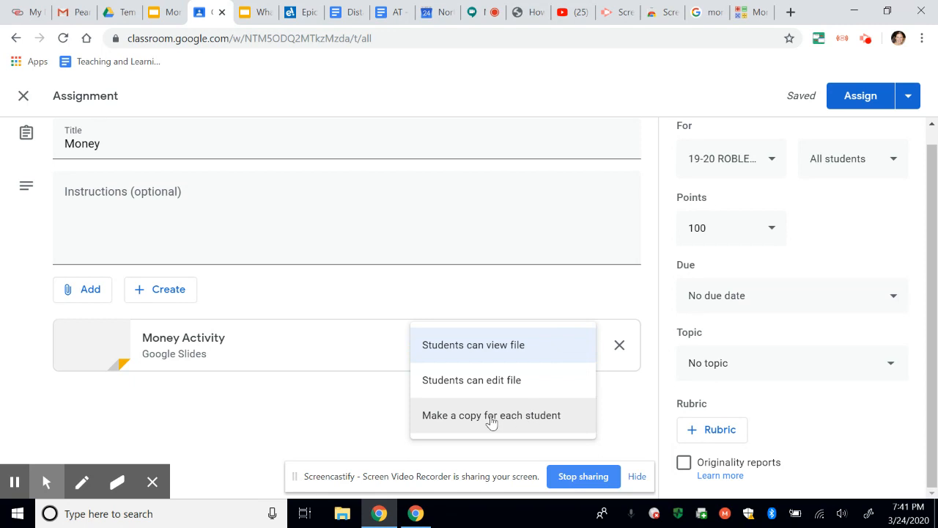
pyautogui.click(491, 415)
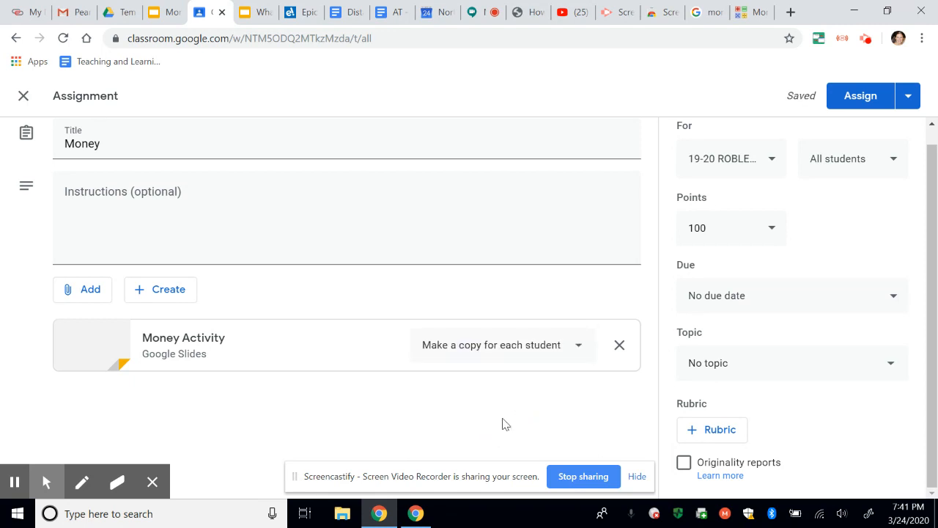
pyautogui.moveTo(402, 407)
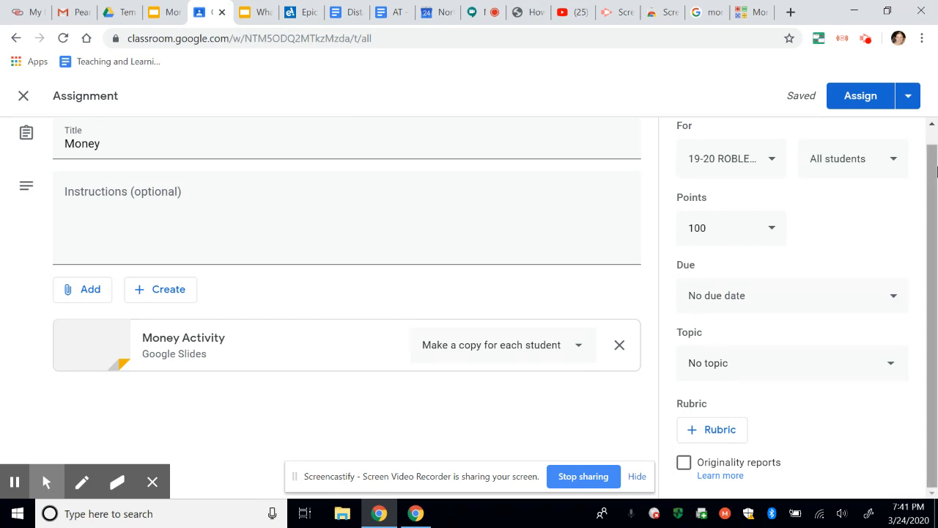
# Assign the Money assignment so it posts at the top of the Classwork list.
pyautogui.scroll(3)
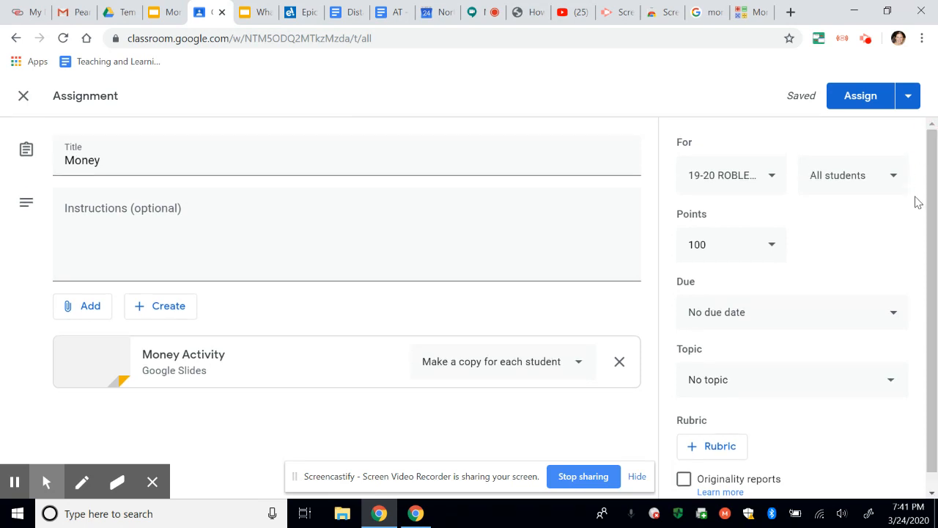
pyautogui.moveTo(859, 95)
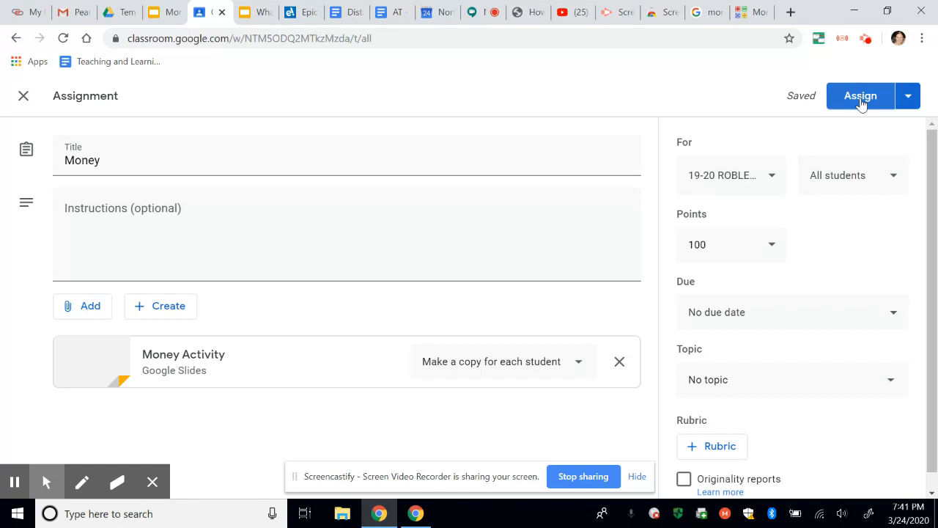
pyautogui.click(860, 96)
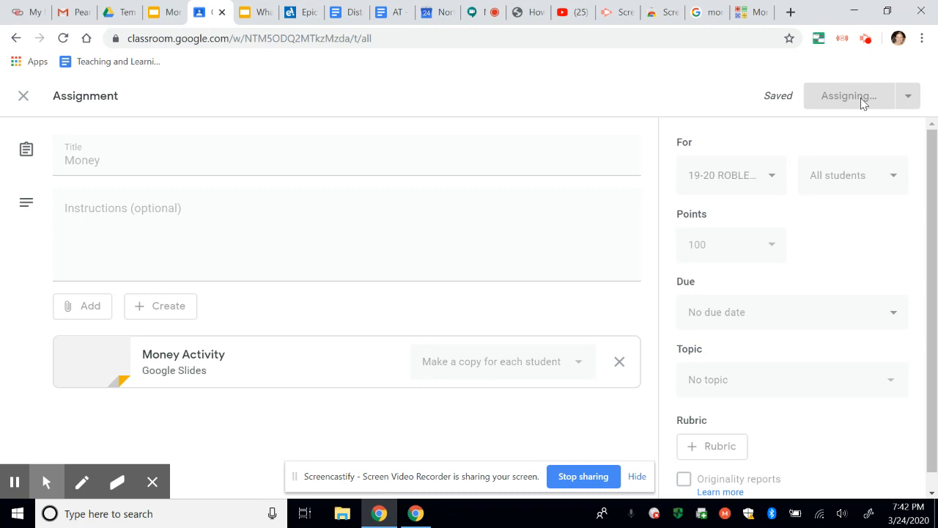
pyautogui.click(847, 95)
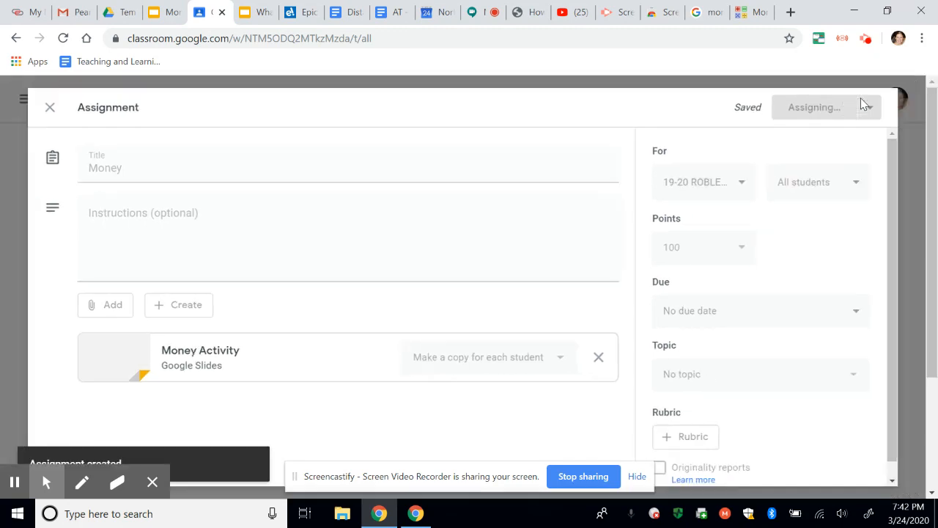
pyautogui.click(812, 107)
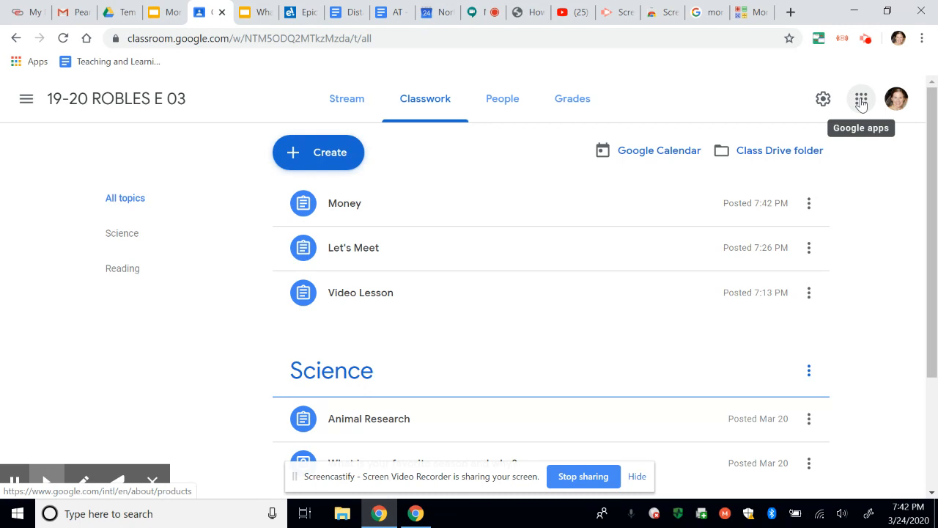
pyautogui.moveTo(535, 404)
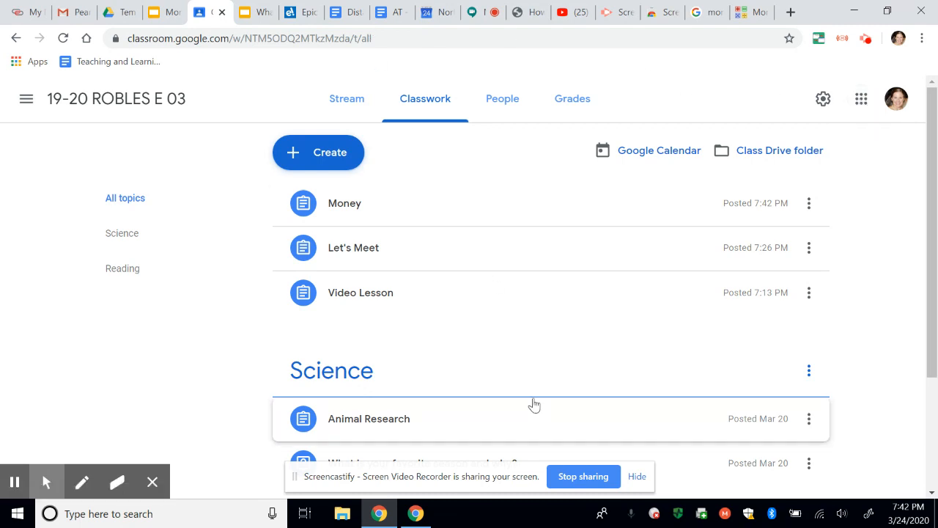